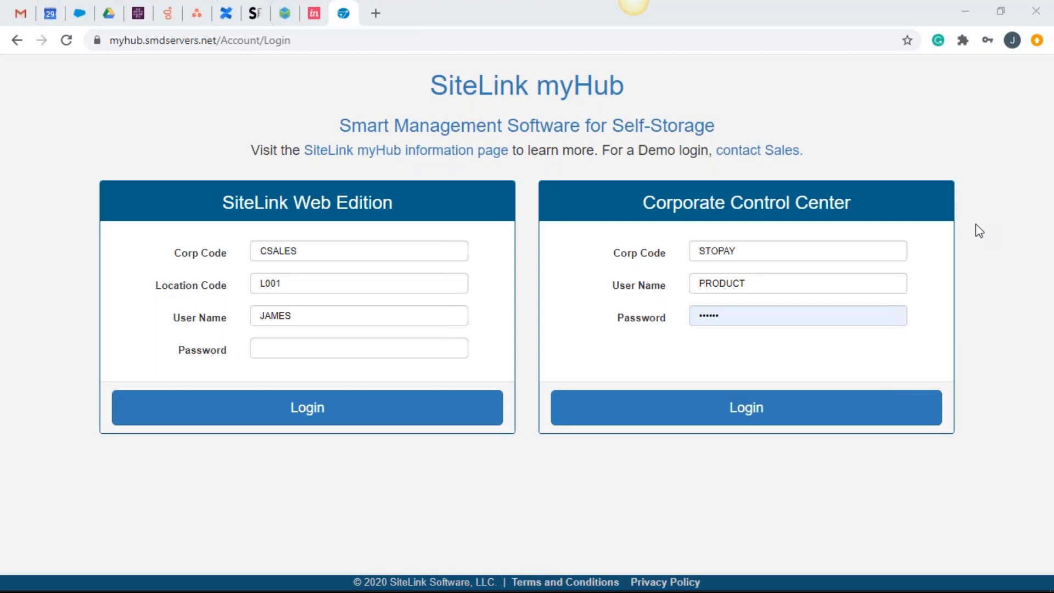
mouse_move(975, 229)
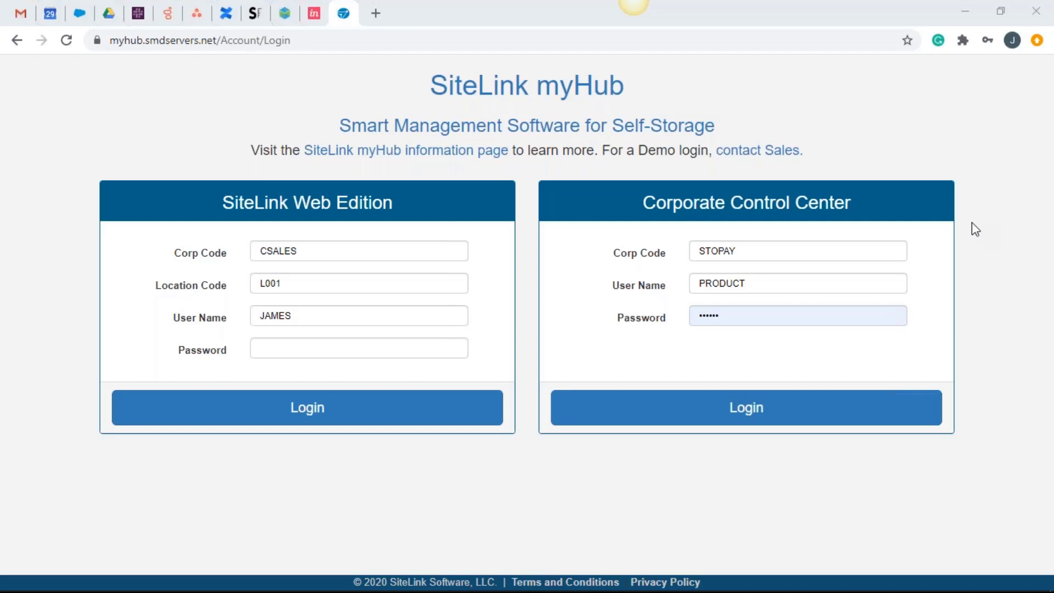
mouse_move(263, 154)
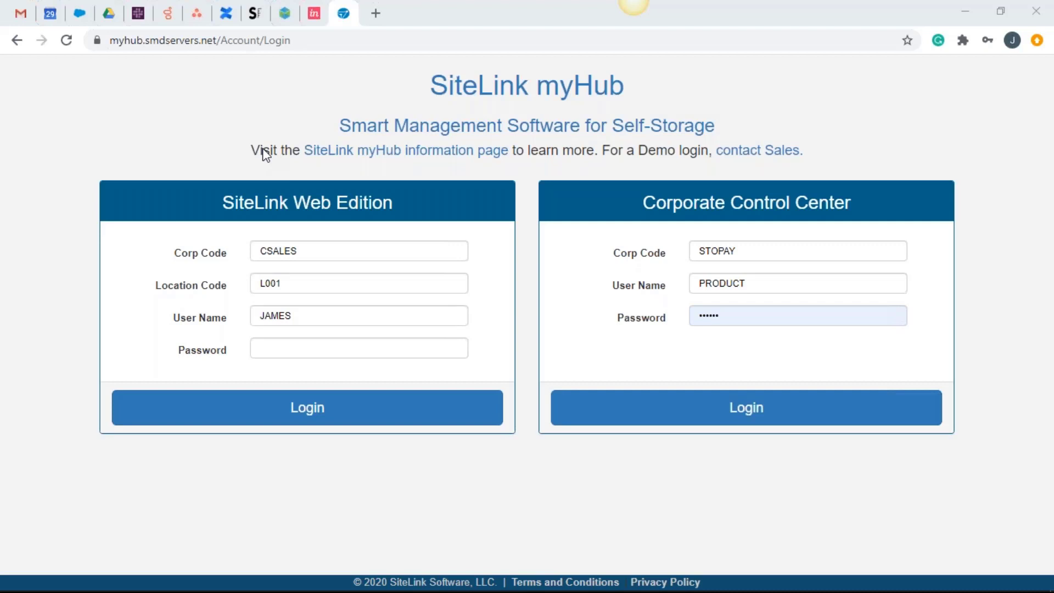
mouse_move(280, 39)
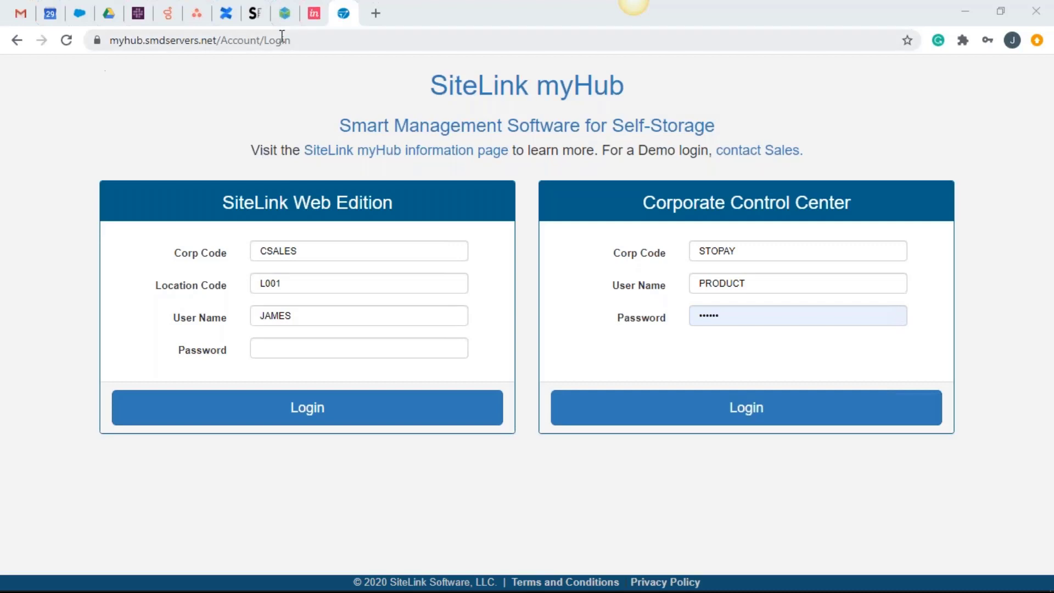
Sign in to the Corporate Control Center and go to Payments > Transactions.
left_click(198, 40)
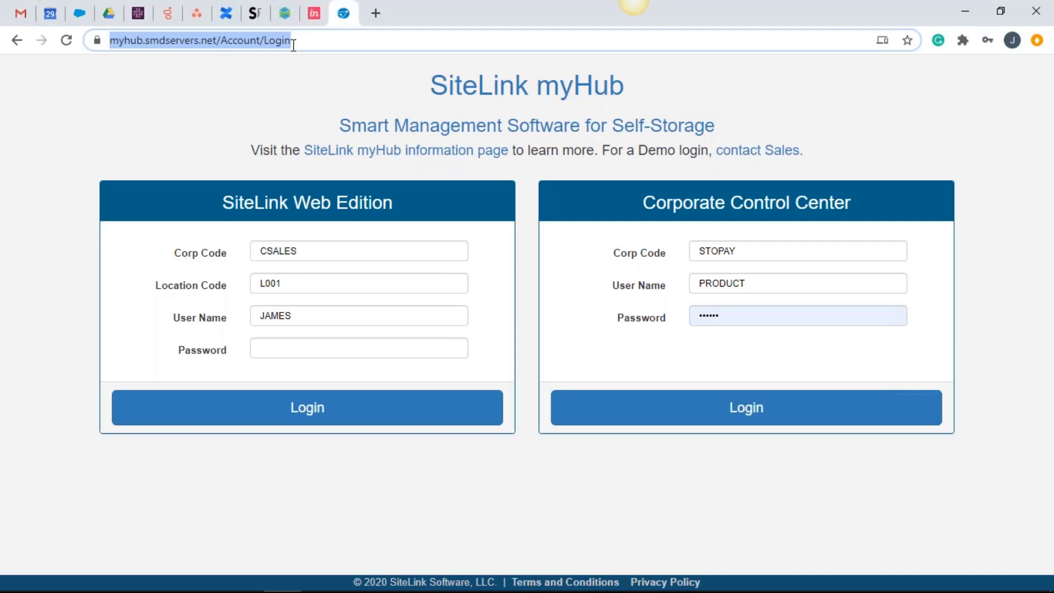
mouse_move(669, 407)
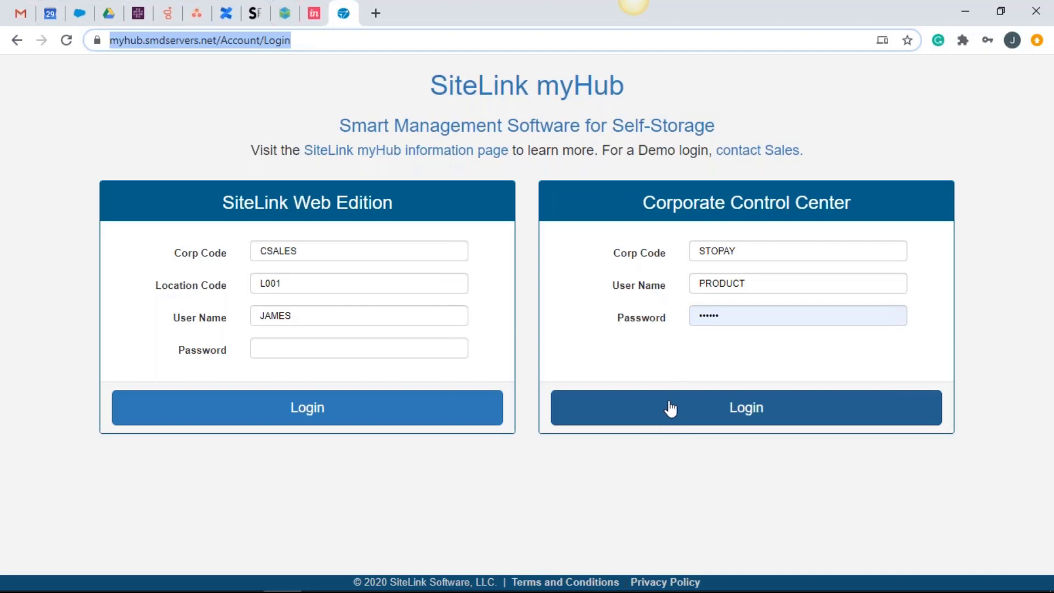
mouse_move(692, 363)
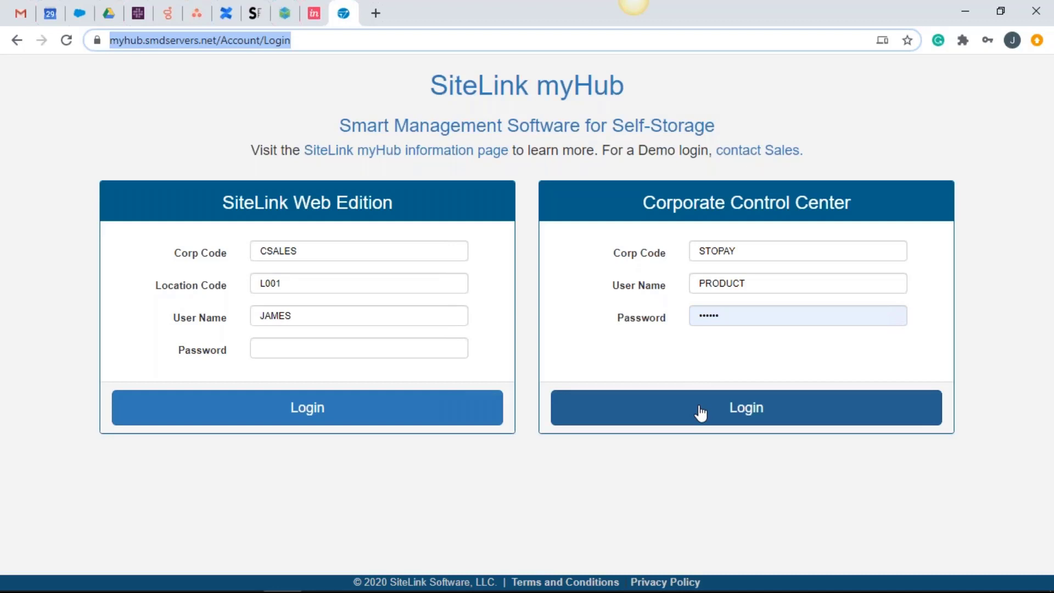
left_click(744, 407)
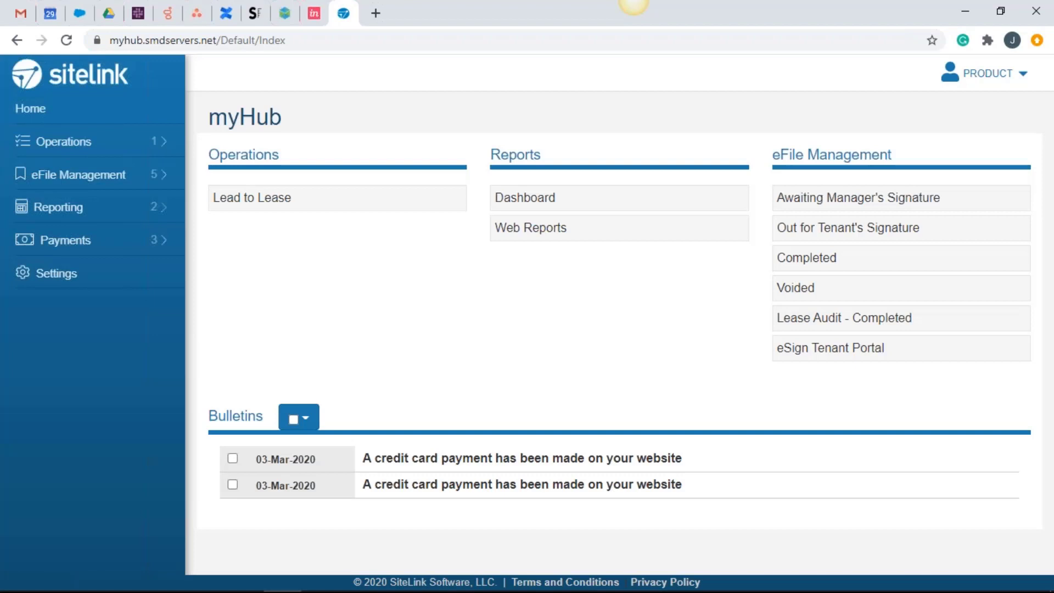
mouse_move(127, 244)
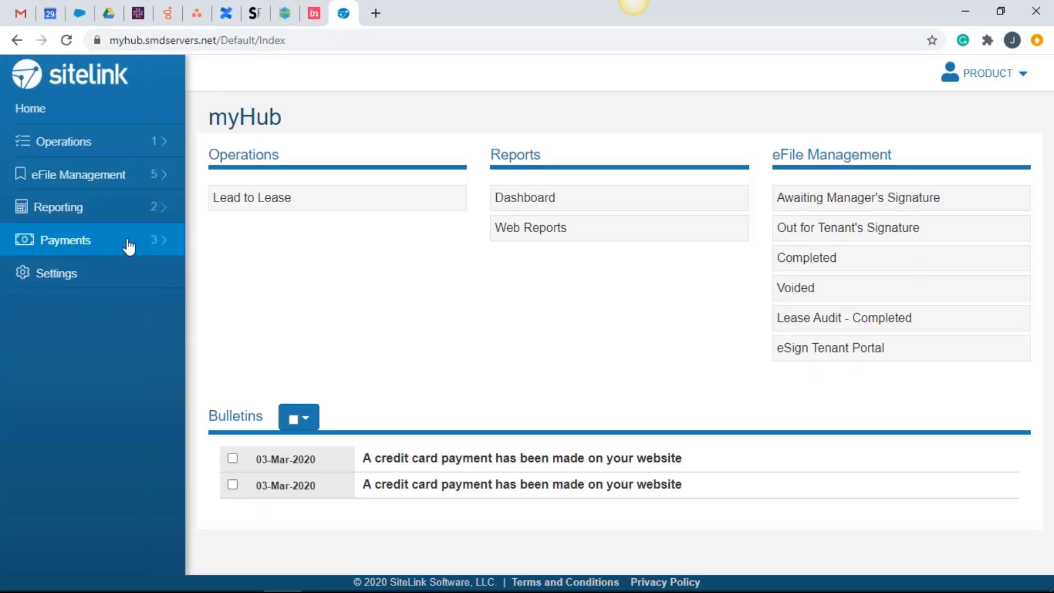
left_click(66, 240)
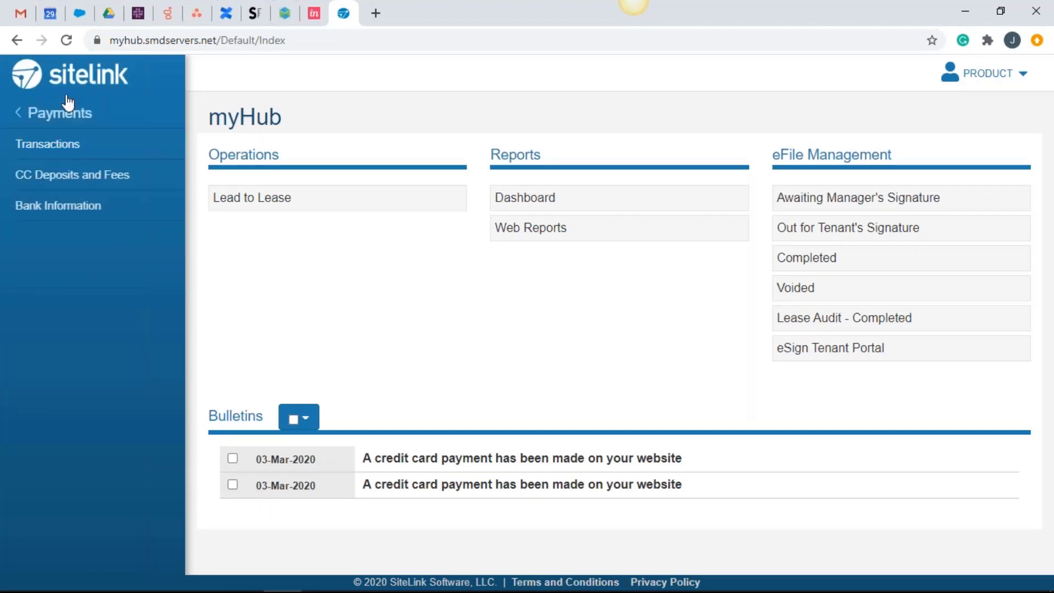
mouse_move(754, 44)
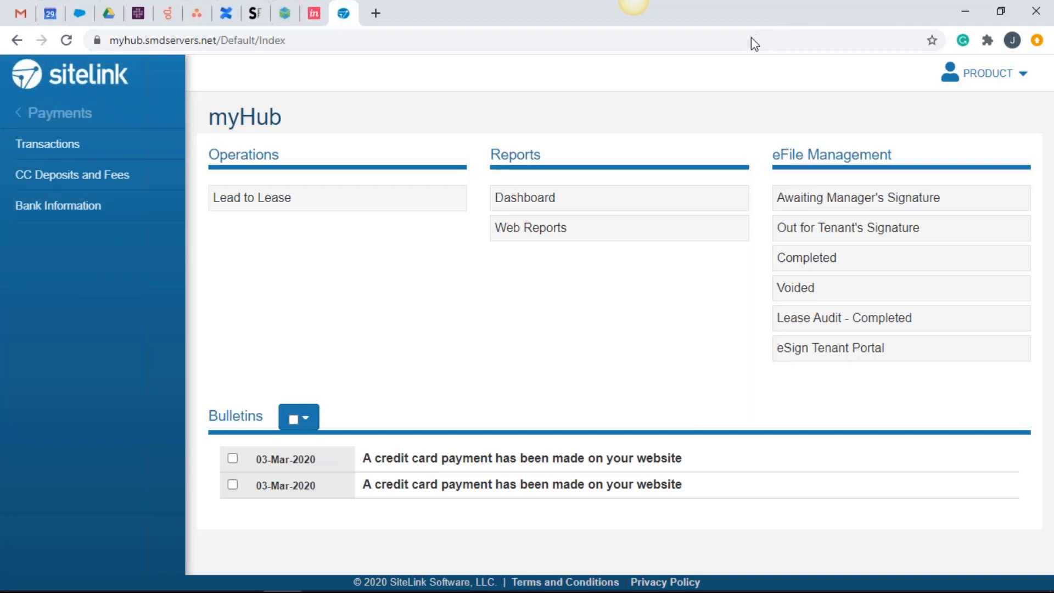
mouse_move(47, 144)
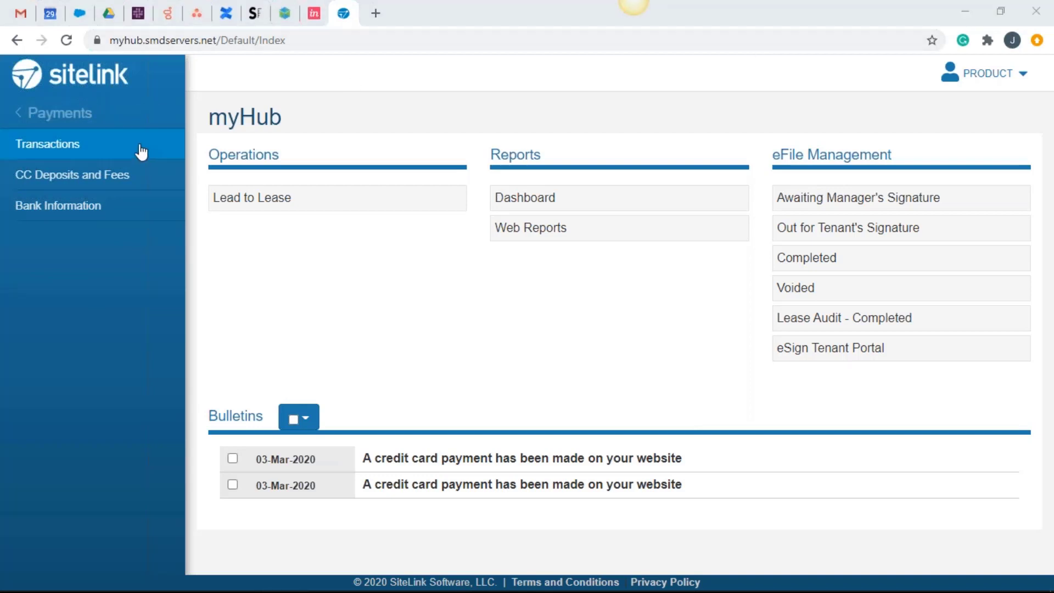
mouse_move(330, 142)
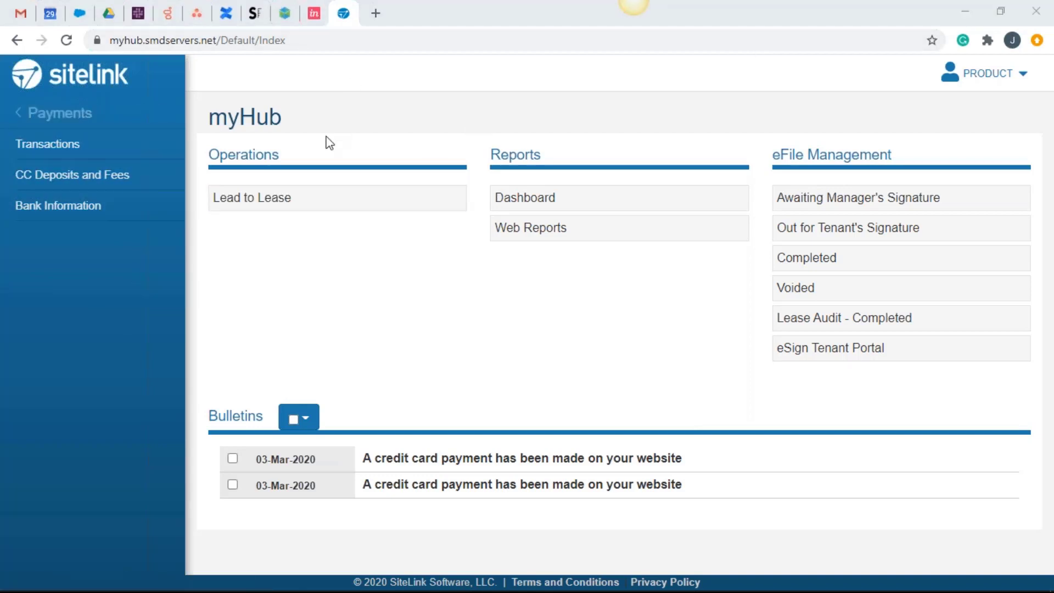
mouse_move(107, 149)
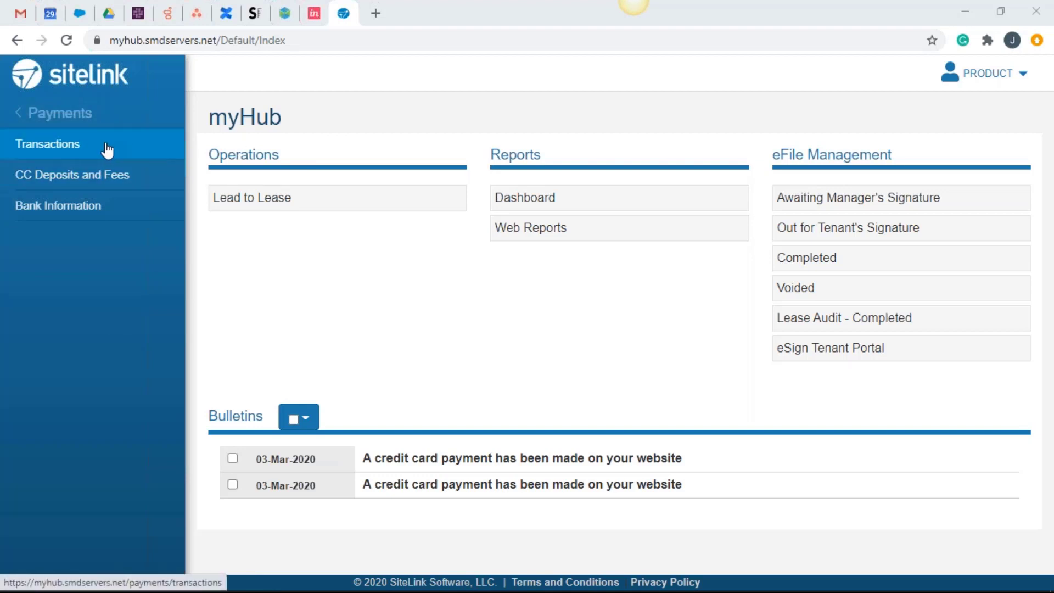
left_click(47, 143)
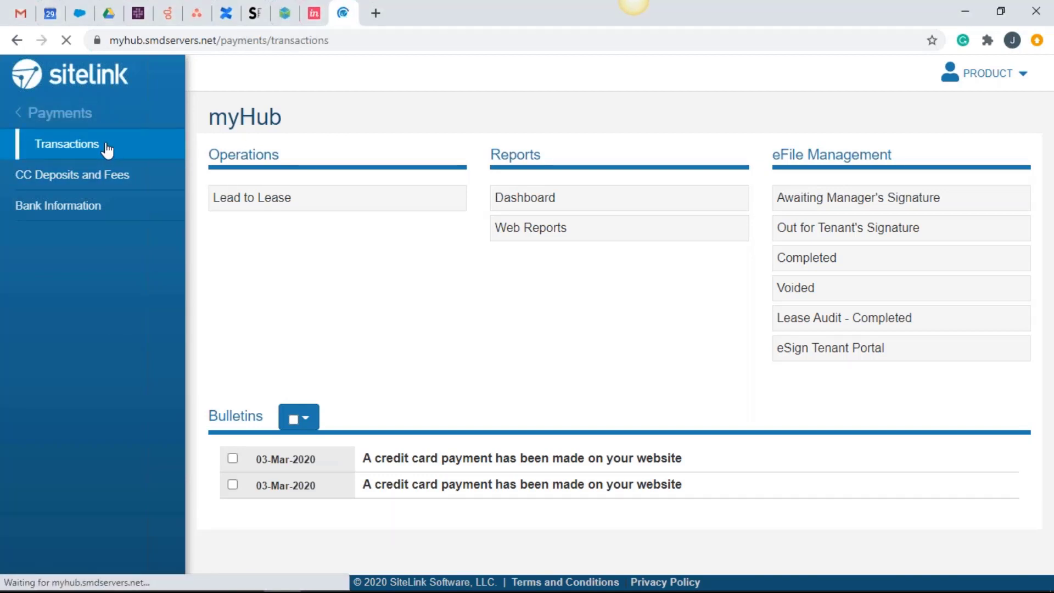
left_click(67, 144)
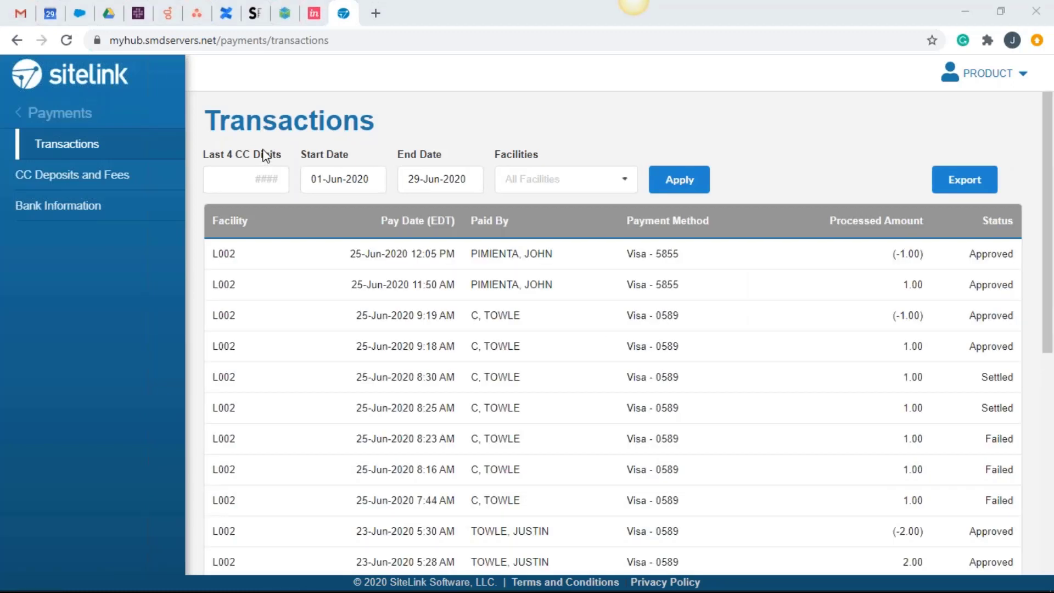
mouse_move(339, 318)
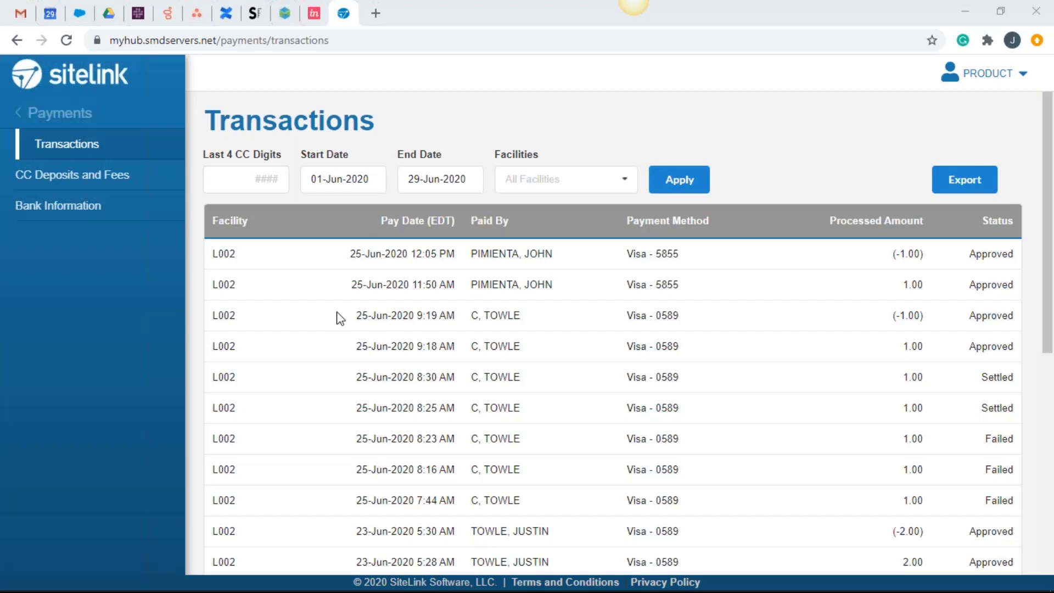
mouse_move(763, 34)
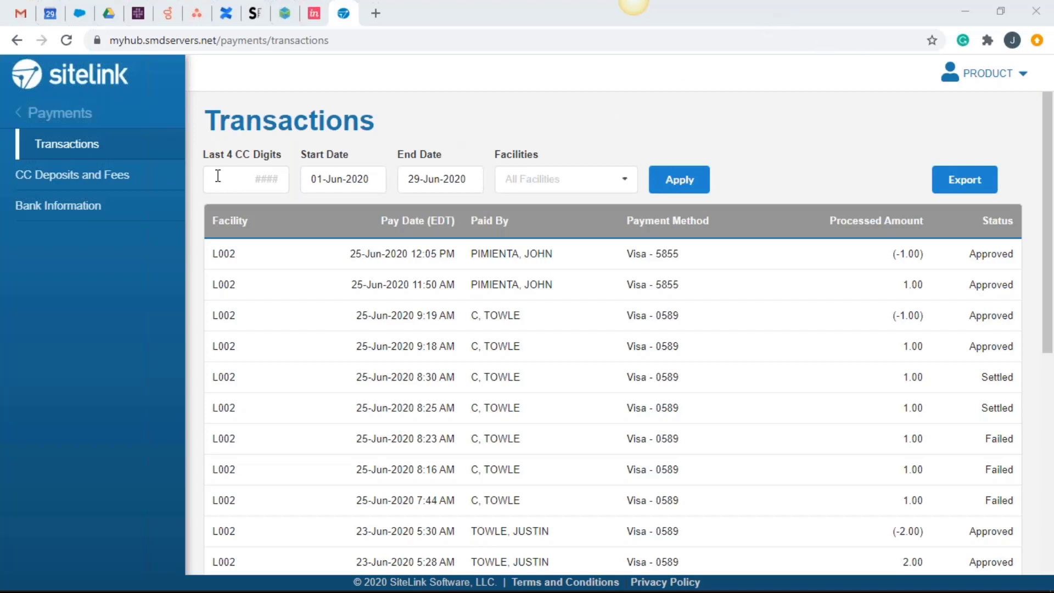
left_click(244, 179)
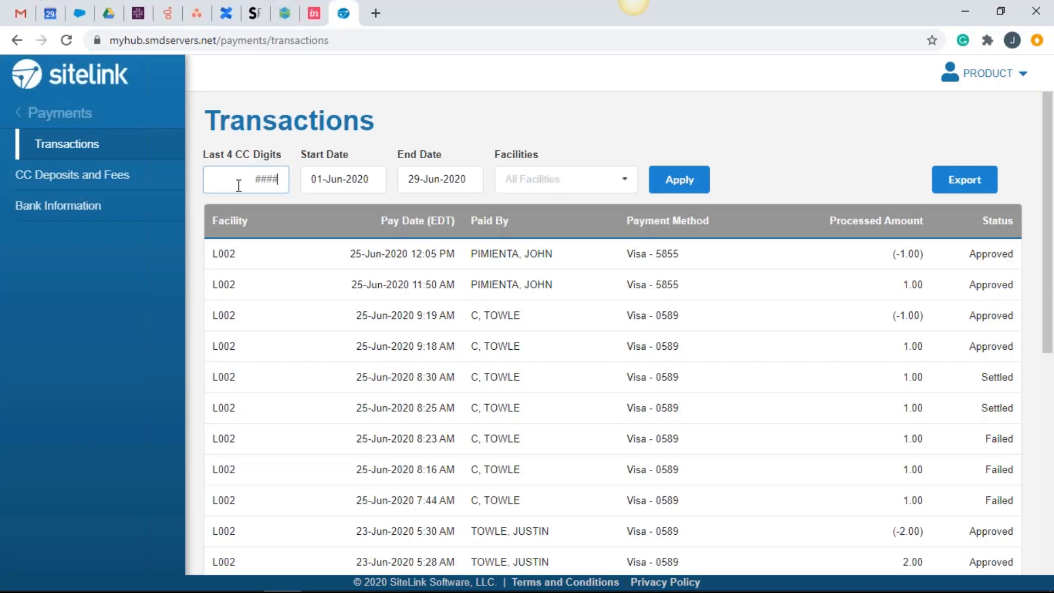
mouse_move(295, 210)
type("5855")
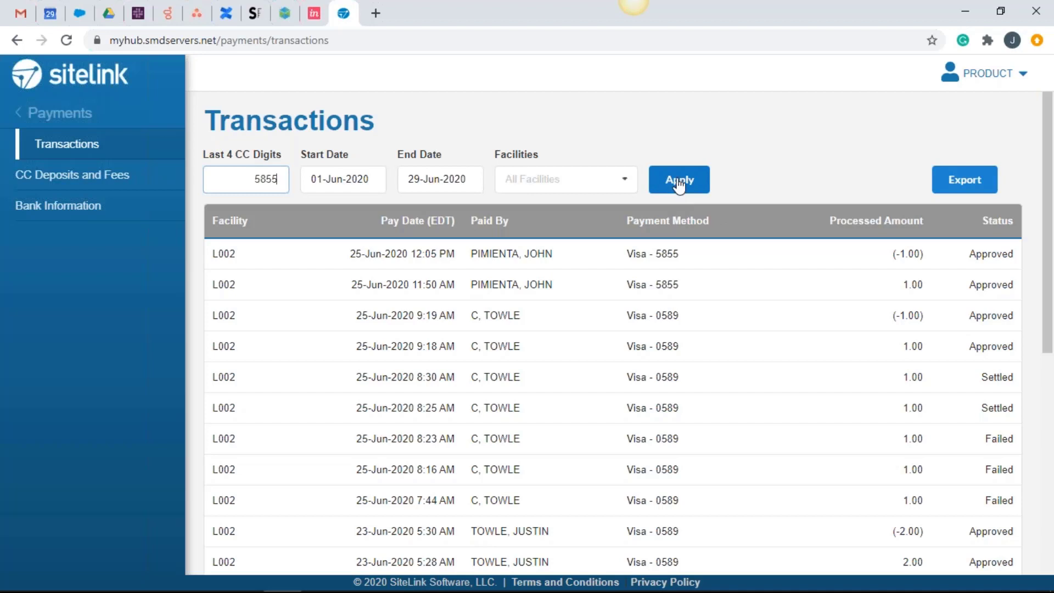
left_click(678, 179)
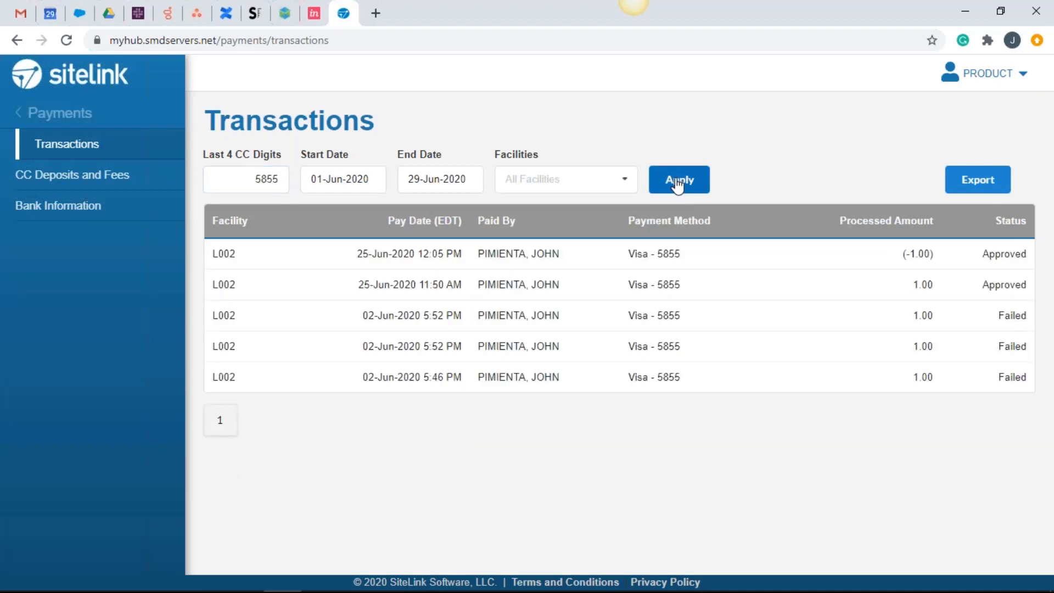
mouse_move(661, 227)
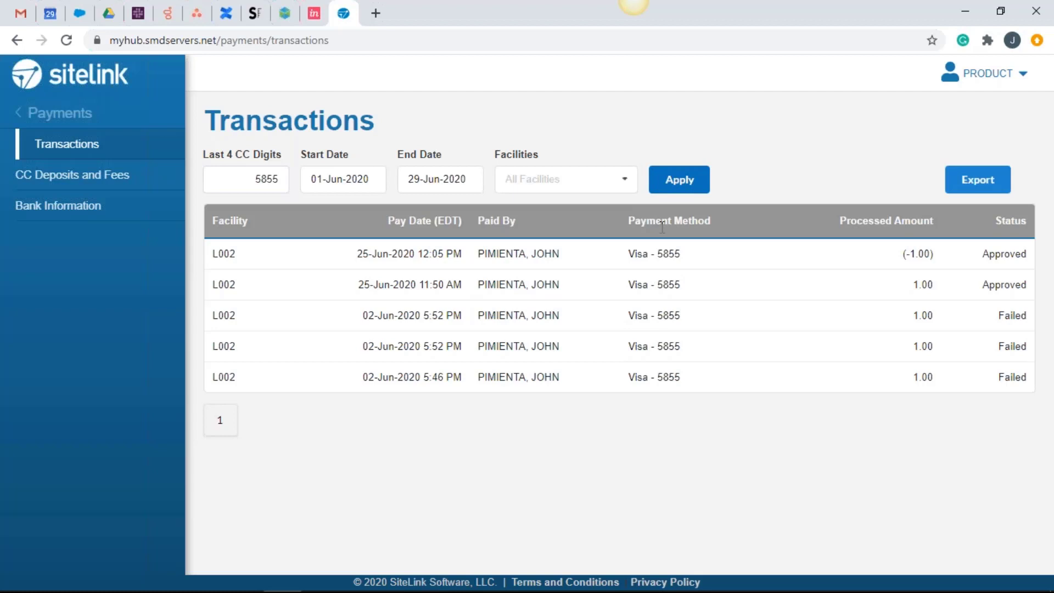
mouse_move(668, 403)
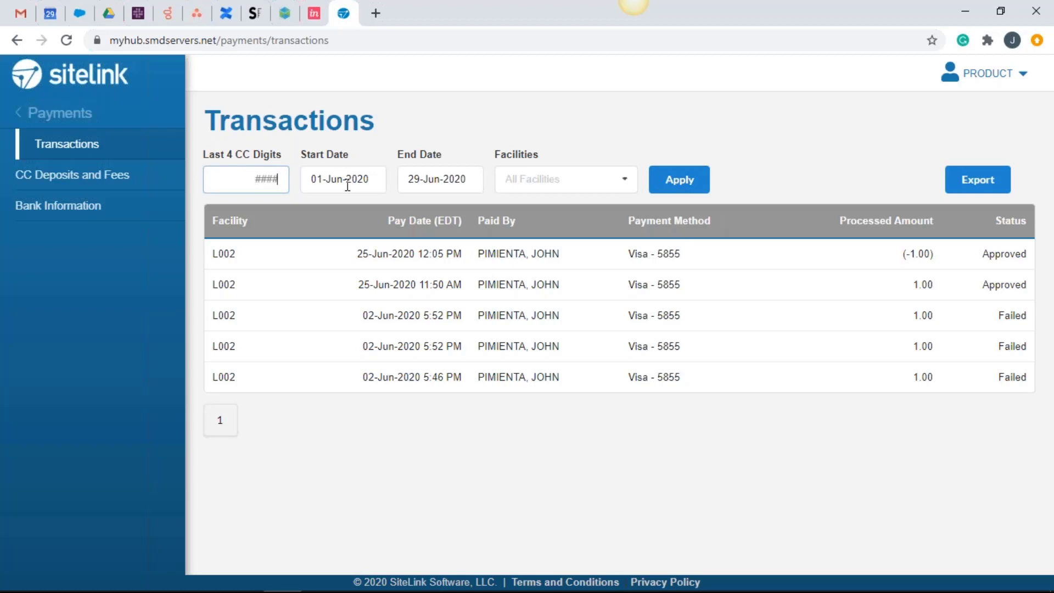
left_click(678, 178)
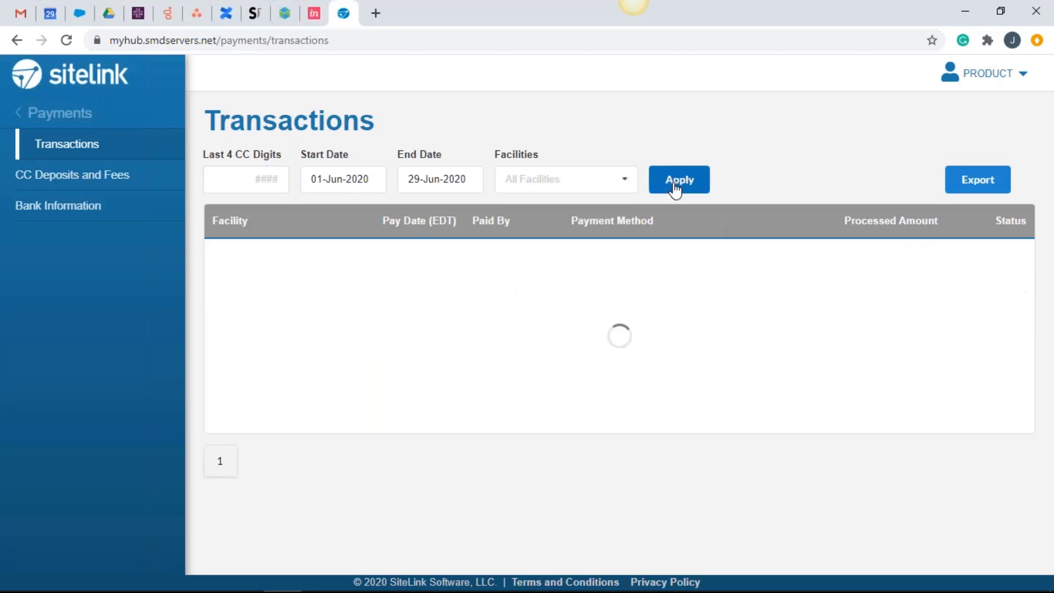
left_click(678, 179)
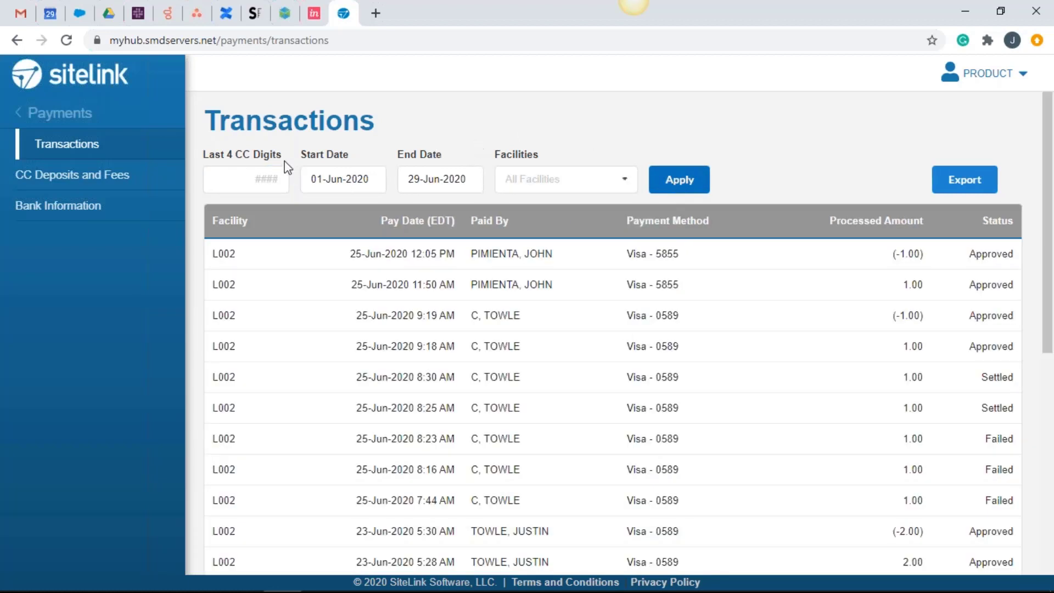
mouse_move(354, 179)
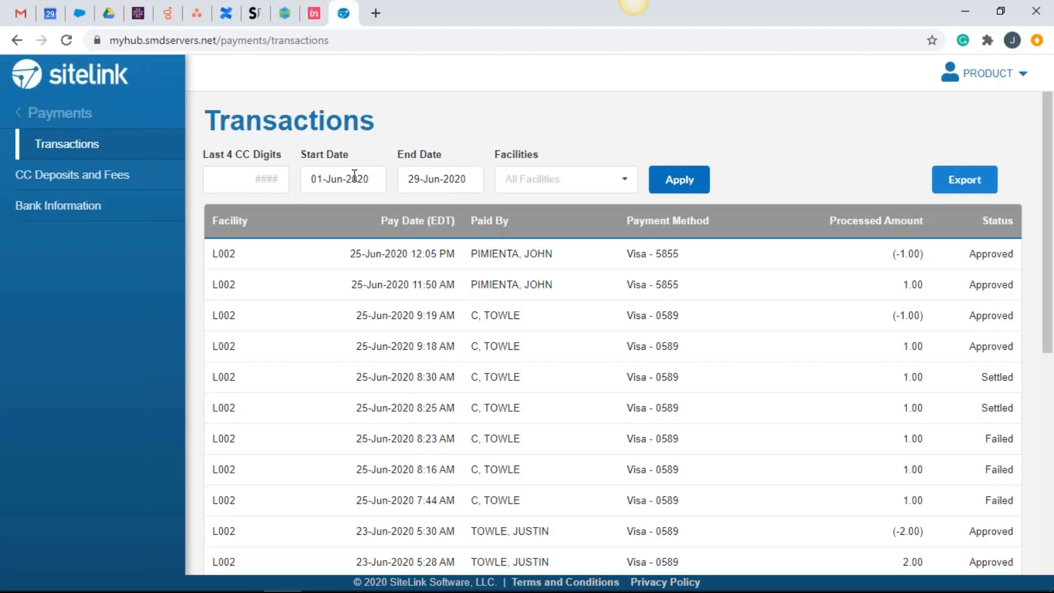
mouse_move(323, 206)
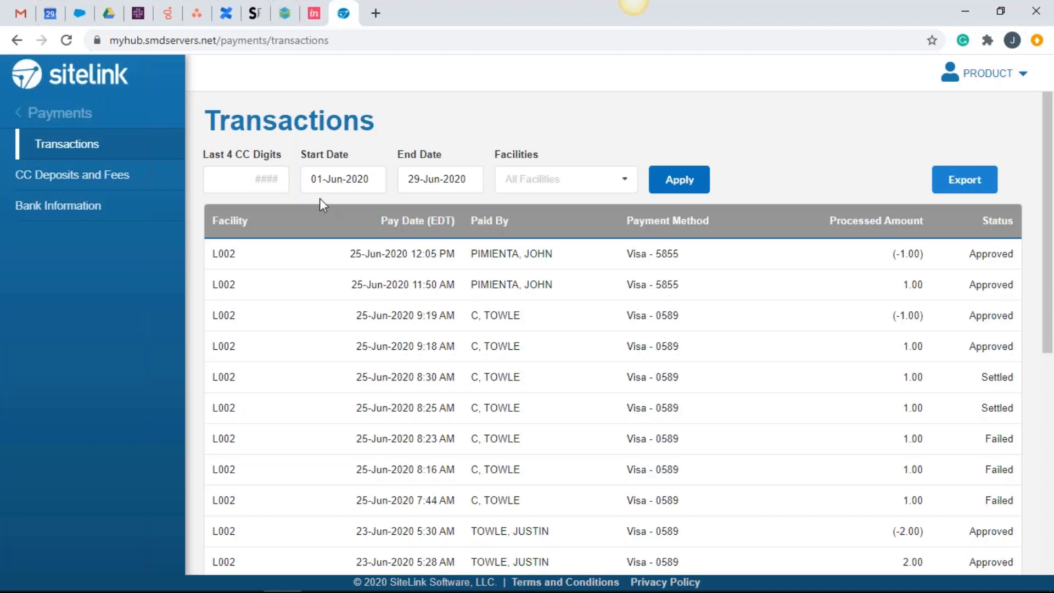
mouse_move(478, 161)
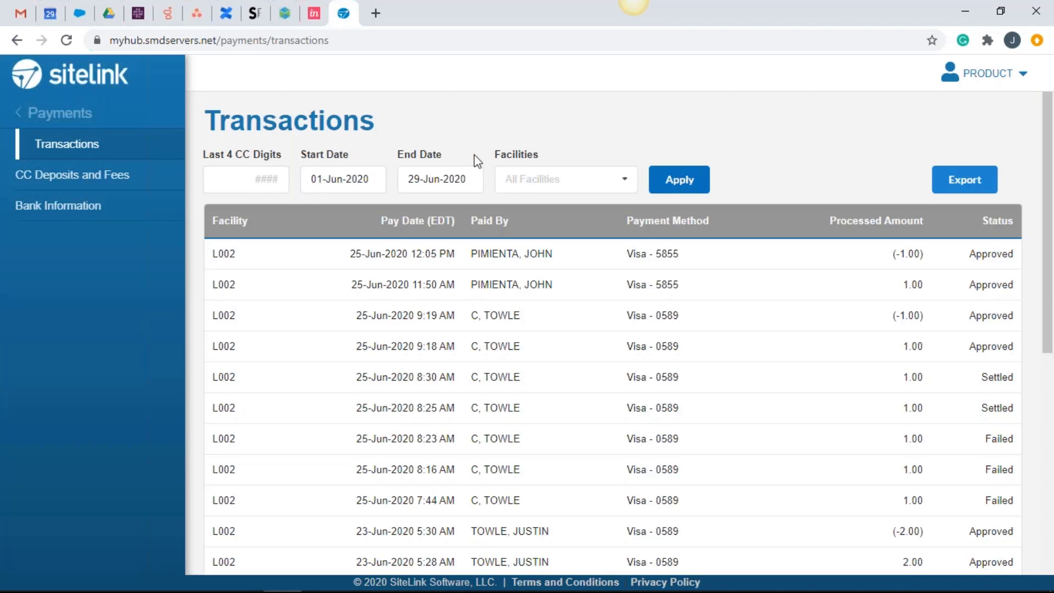
left_click(439, 179)
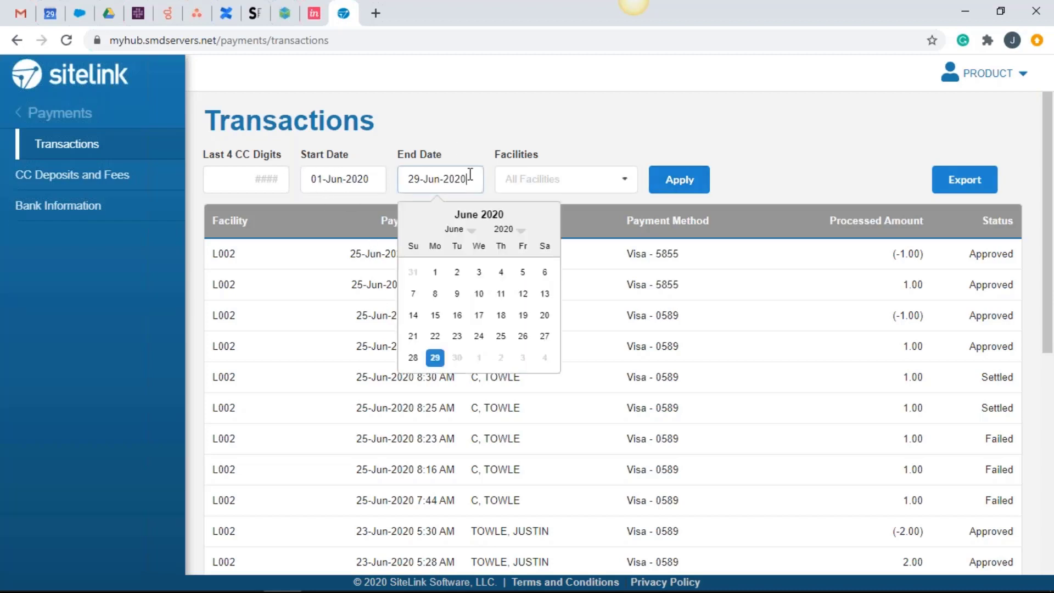
left_click(343, 179)
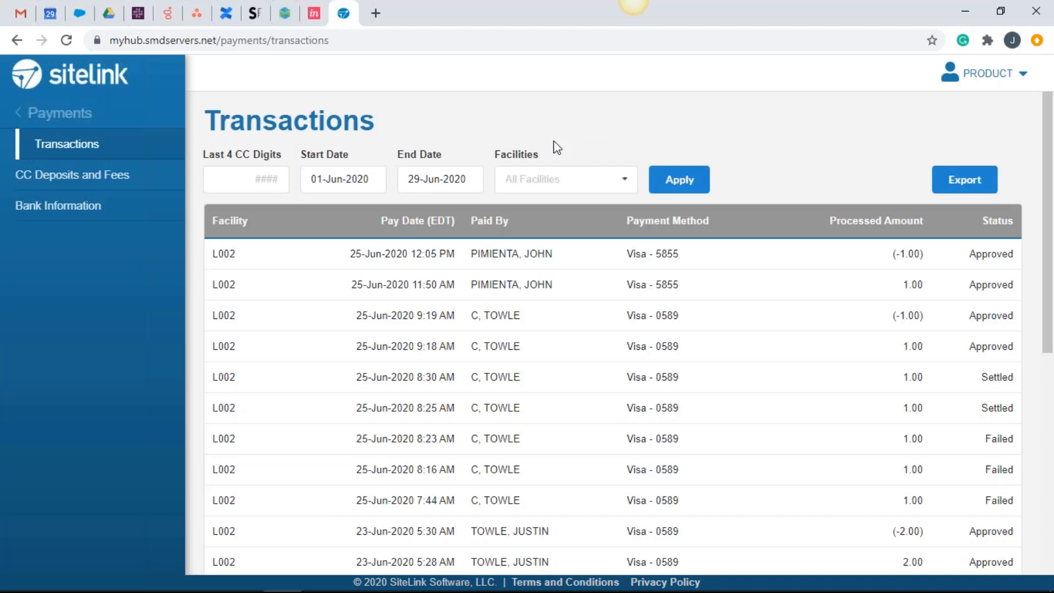
mouse_move(541, 187)
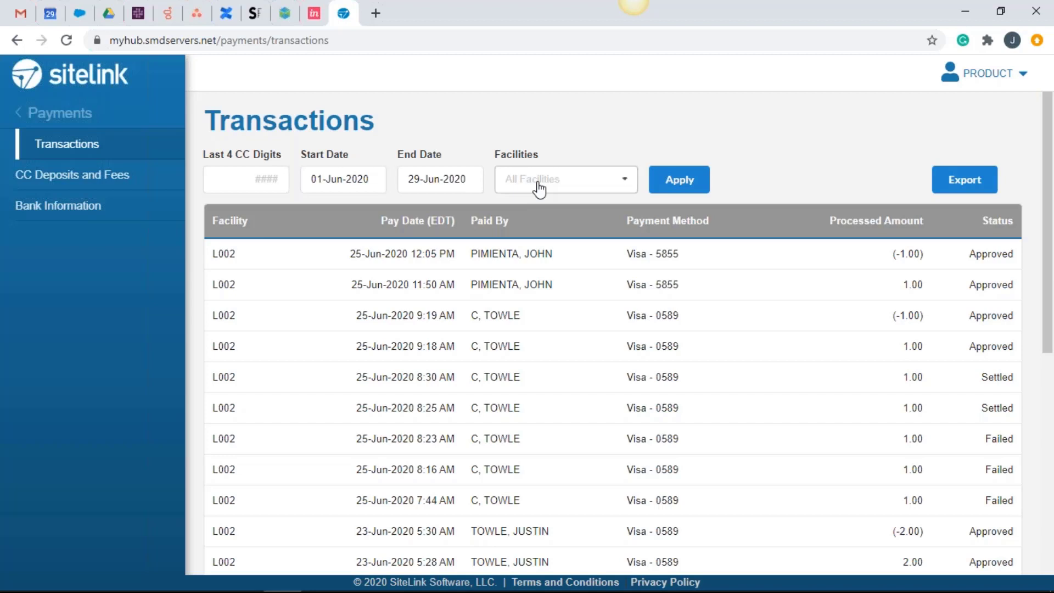
left_click(564, 179)
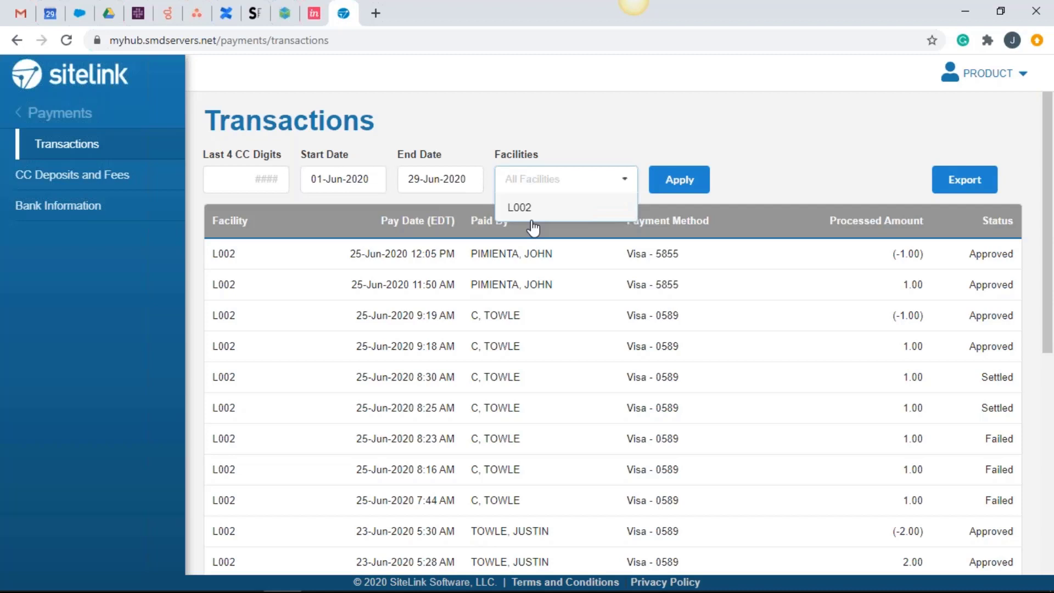
mouse_move(530, 219)
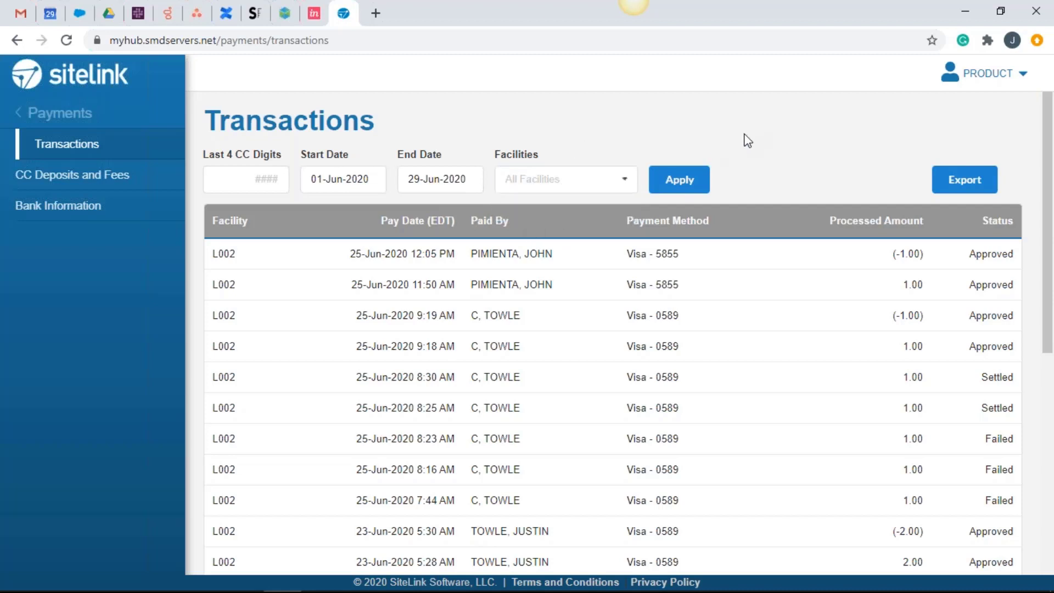
mouse_move(668, 282)
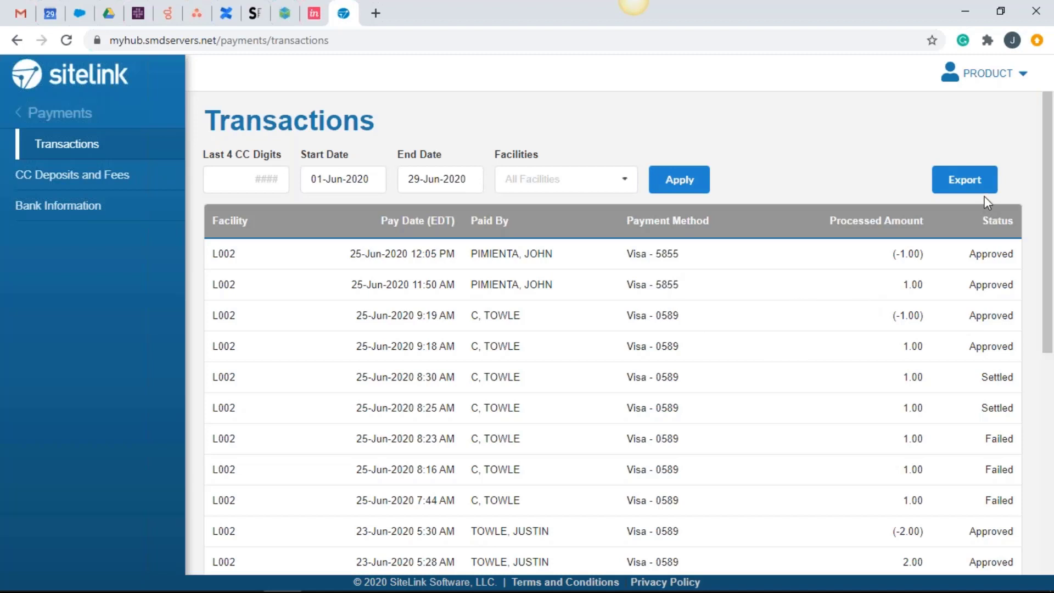
Export the June 2020 transactions to .xlsx and open the downloaded file in Excel.
left_click(964, 179)
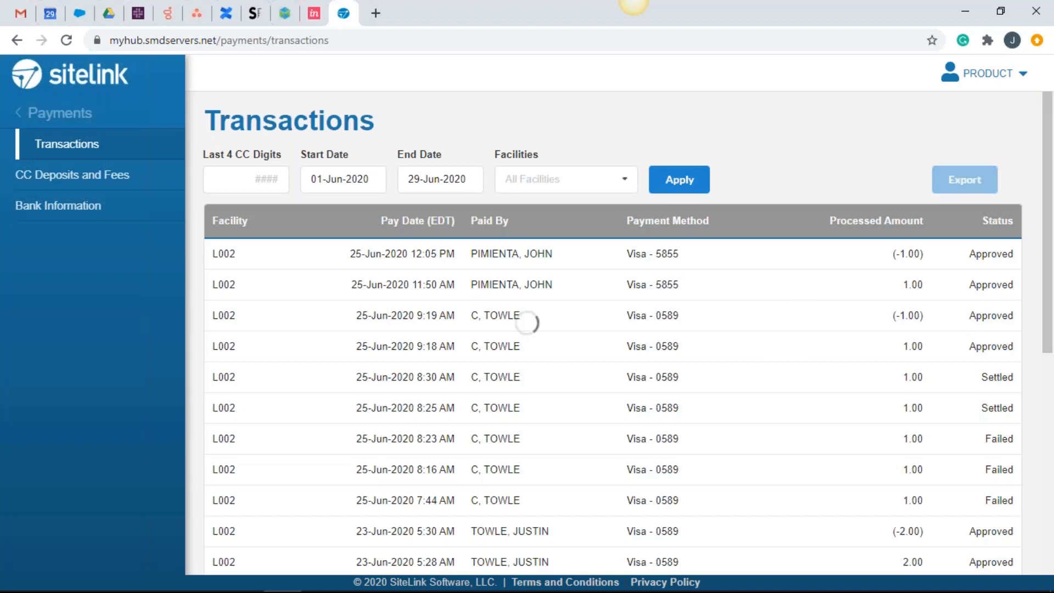
left_click(963, 179)
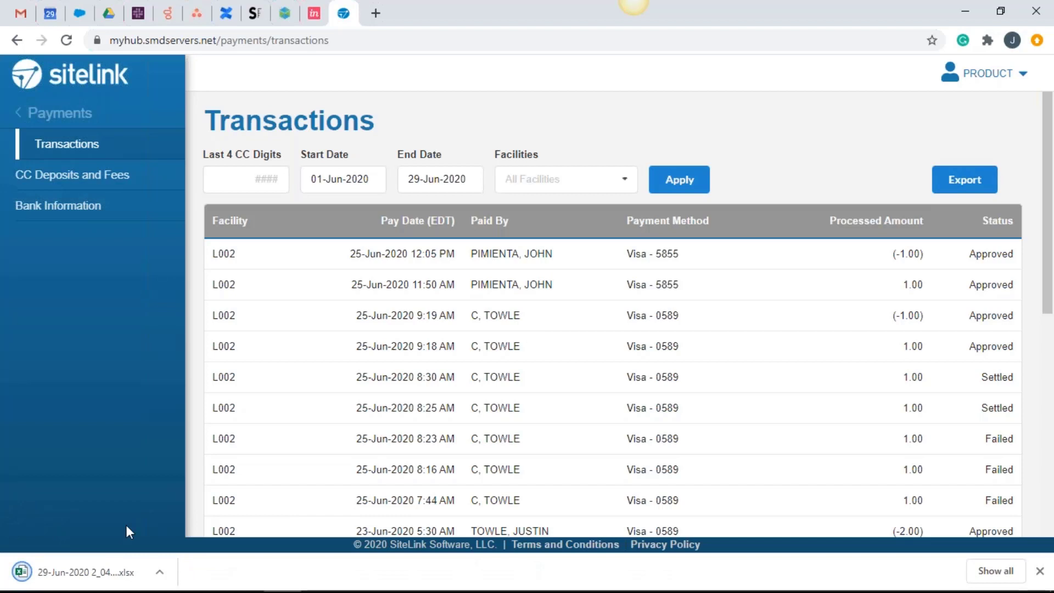
mouse_move(100, 574)
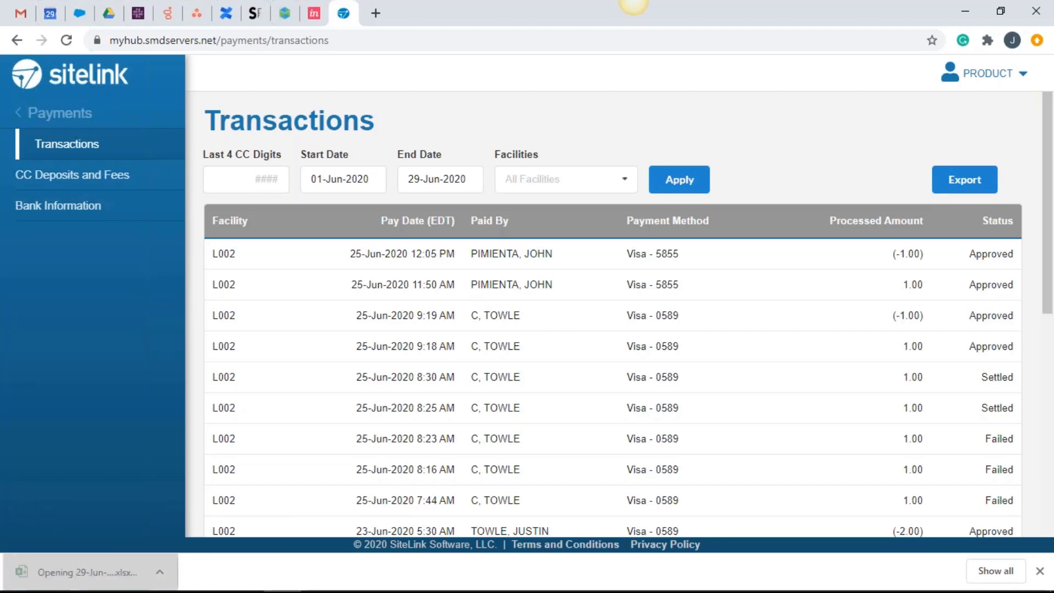
left_click(80, 572)
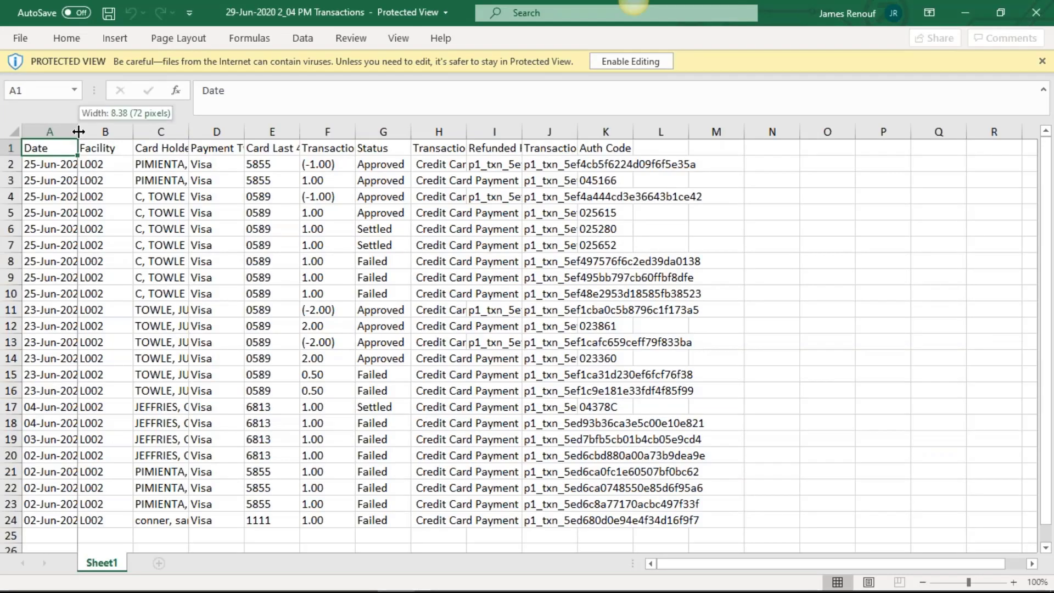
Widen the Date and Card Holder columns so full dates and names are readable.
left_click_drag(79, 131, 117, 130)
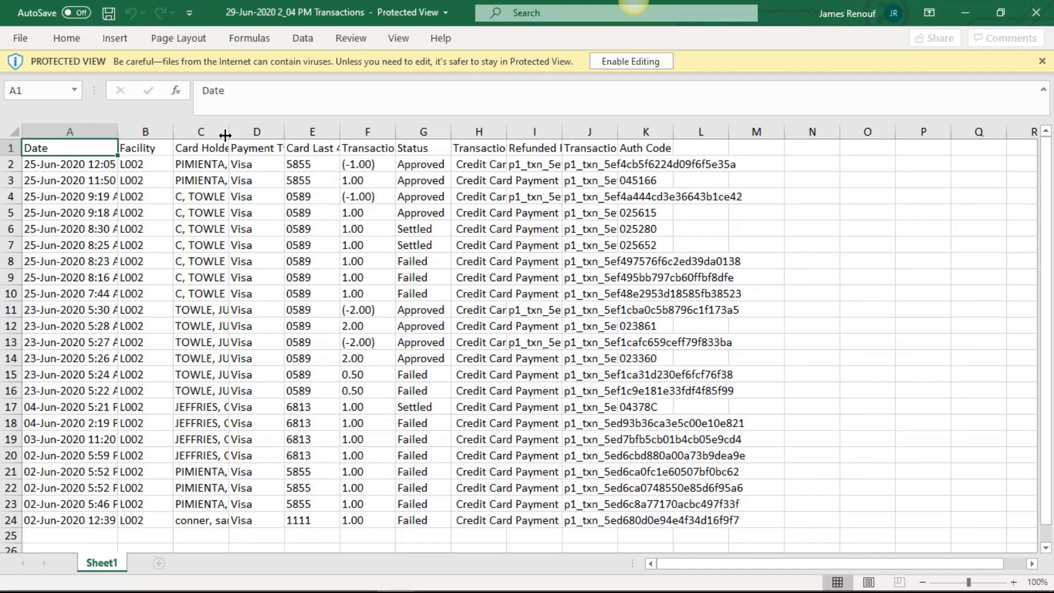
left_click_drag(231, 132, 273, 132)
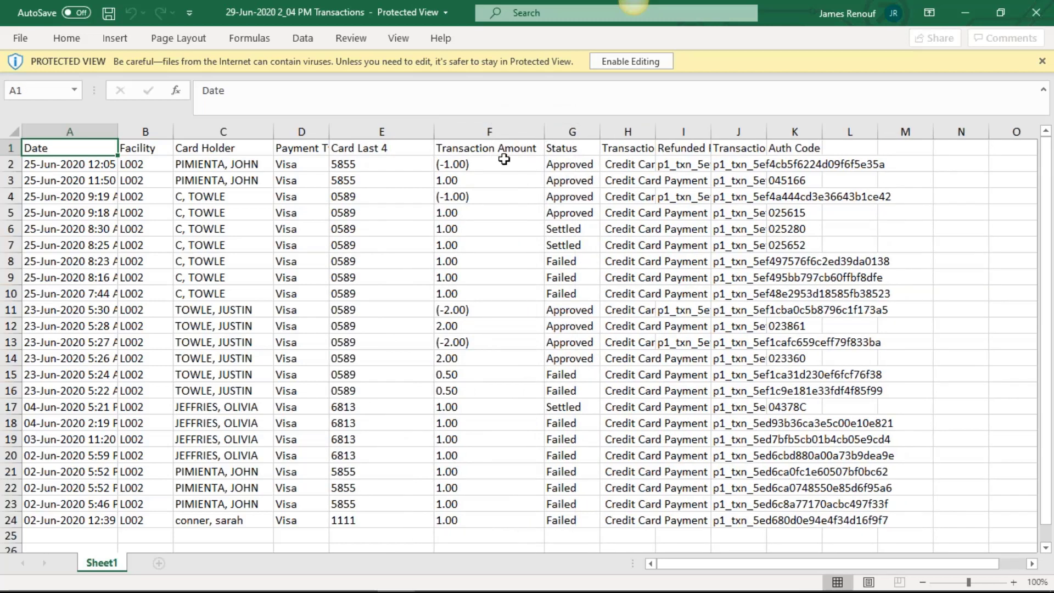
mouse_move(457, 221)
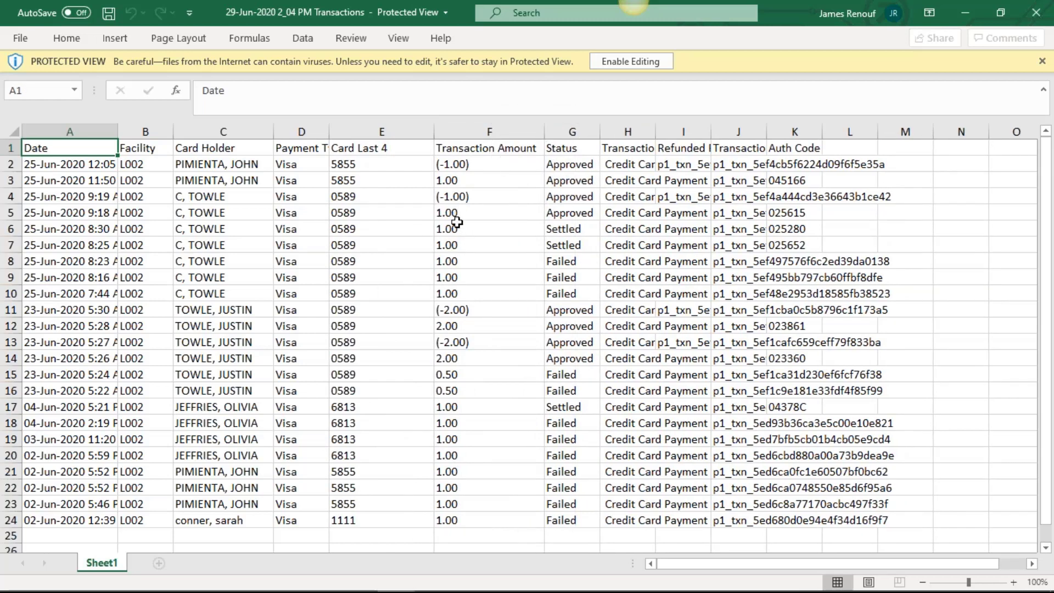
mouse_move(595, 205)
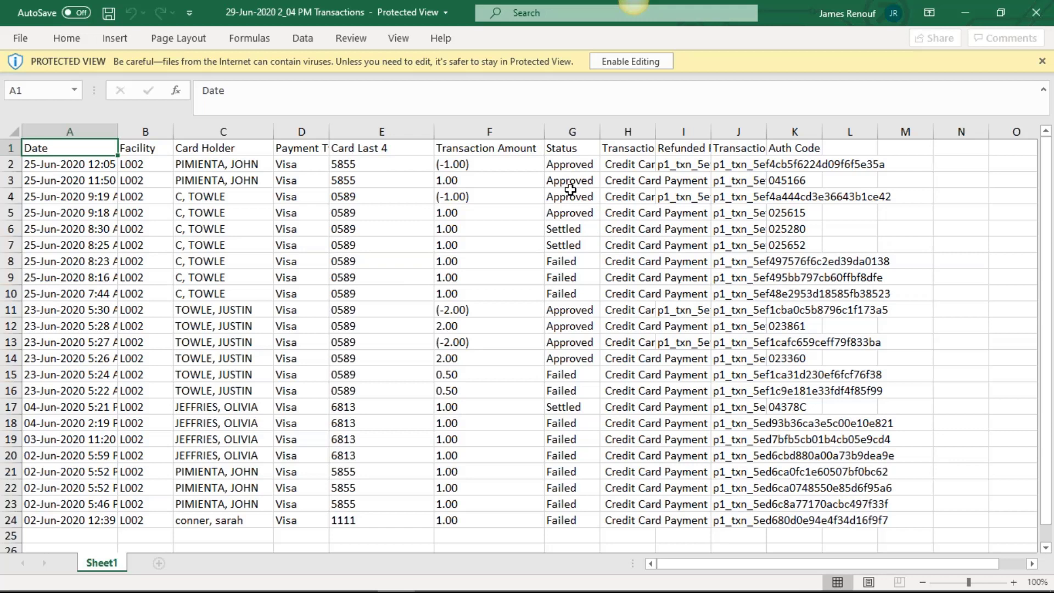
mouse_move(656, 132)
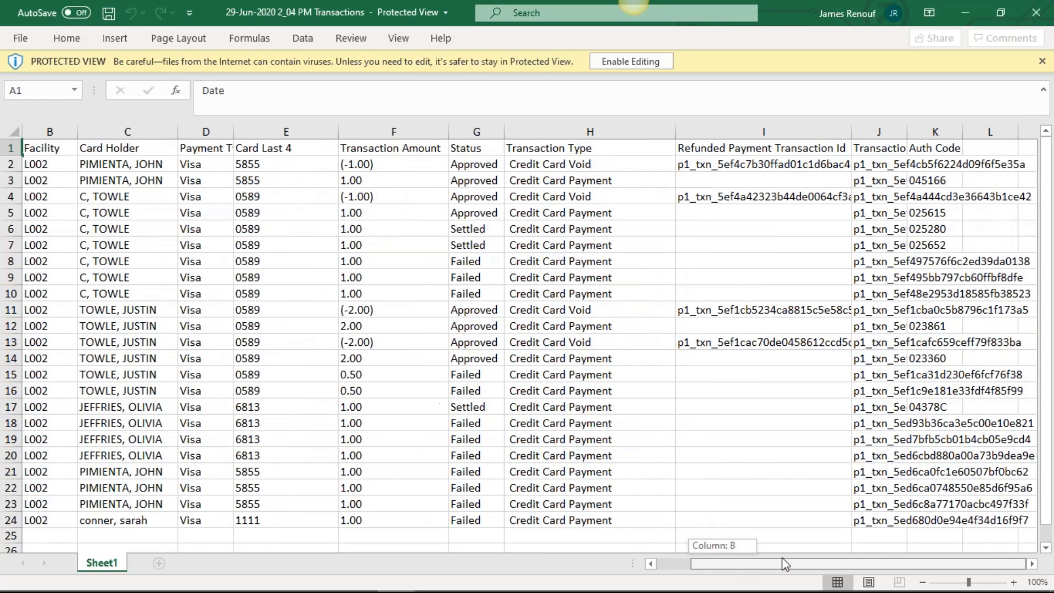
mouse_move(945, 81)
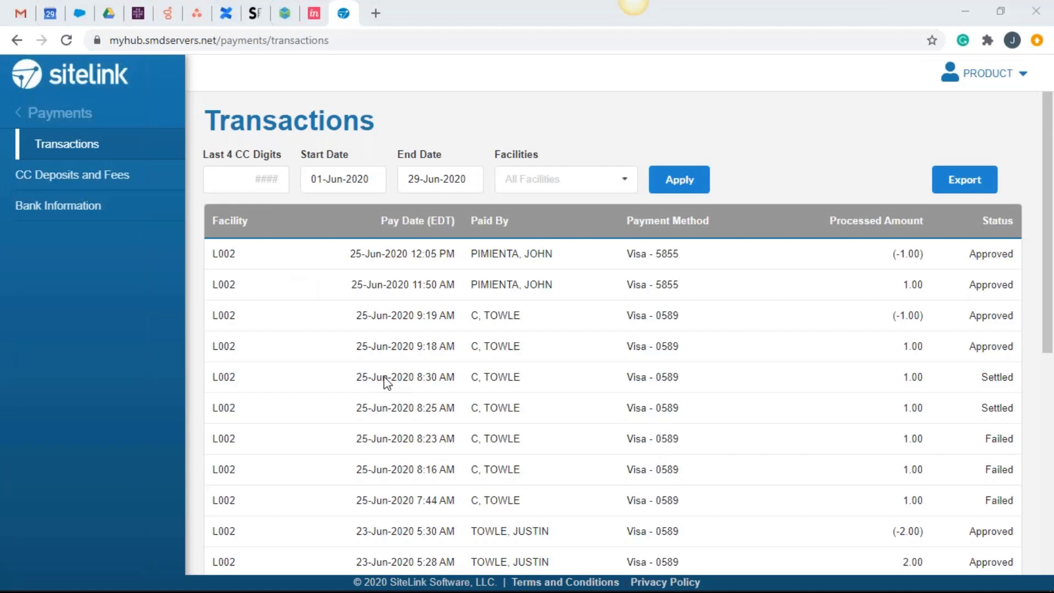
mouse_move(249, 263)
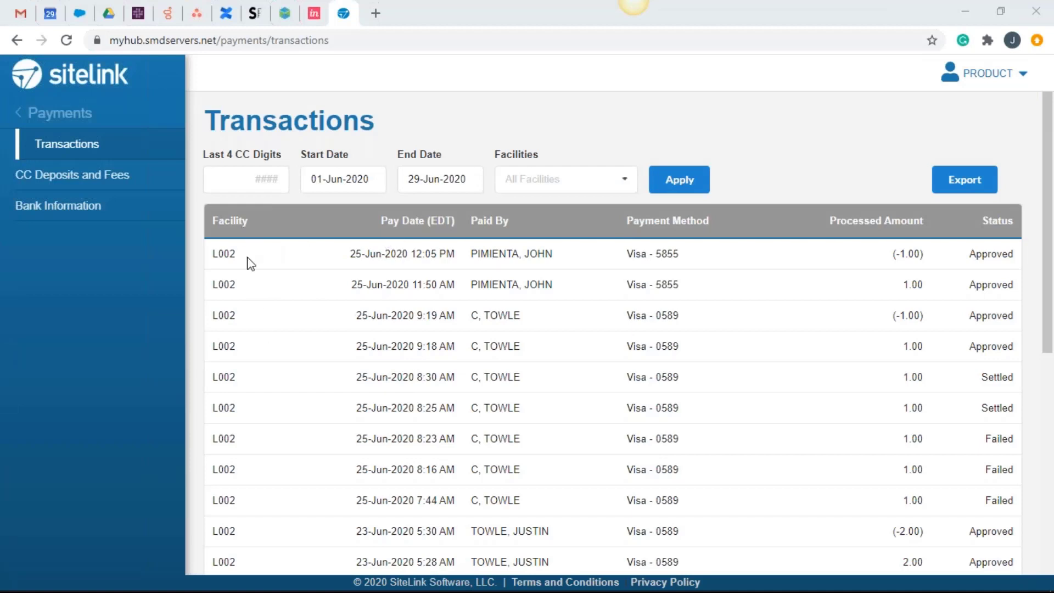
mouse_move(405, 221)
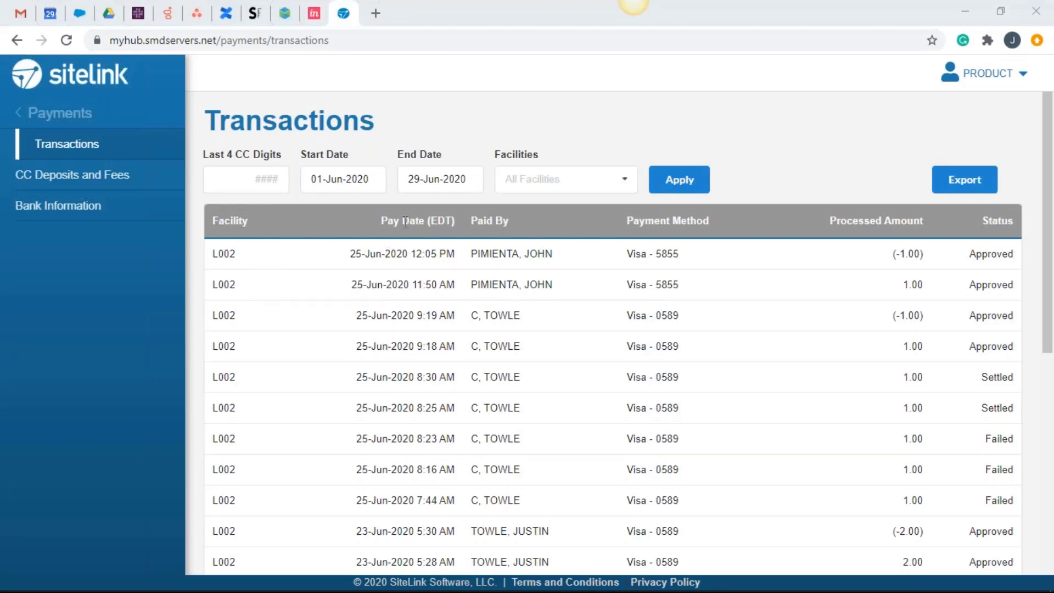
mouse_move(415, 282)
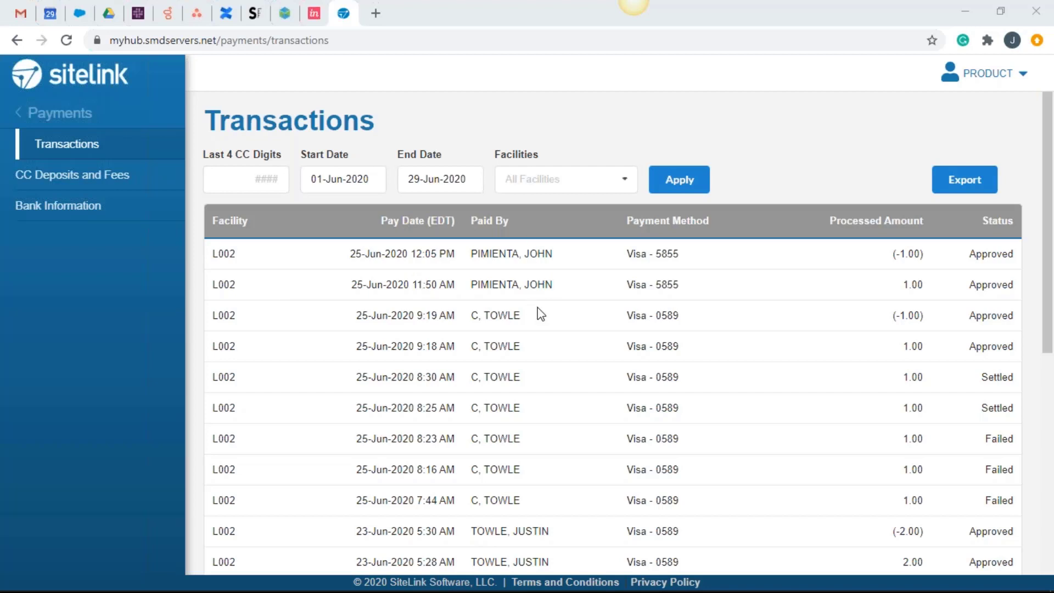
mouse_move(900, 214)
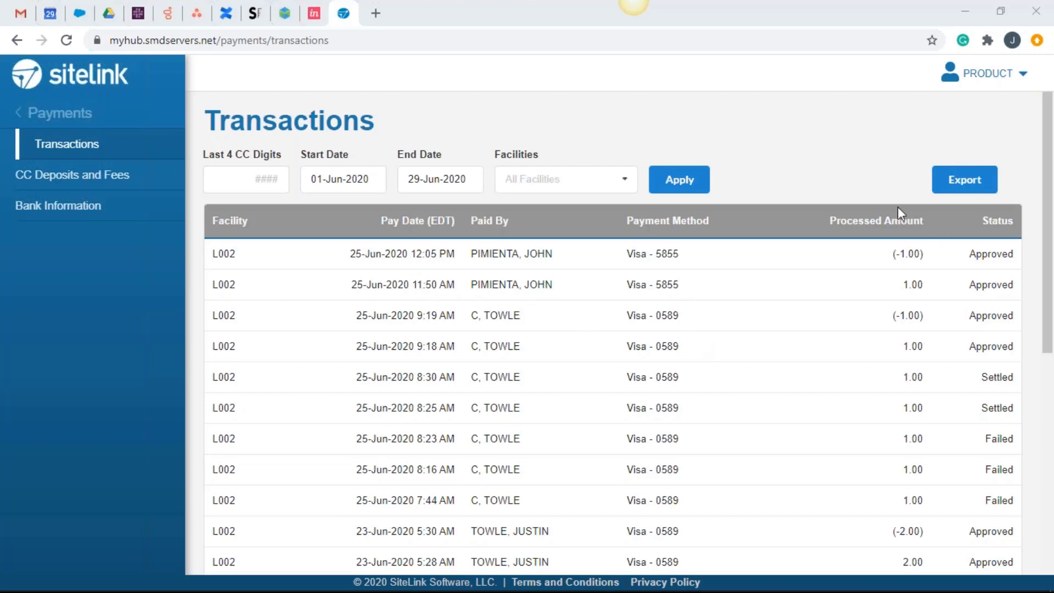
mouse_move(1001, 282)
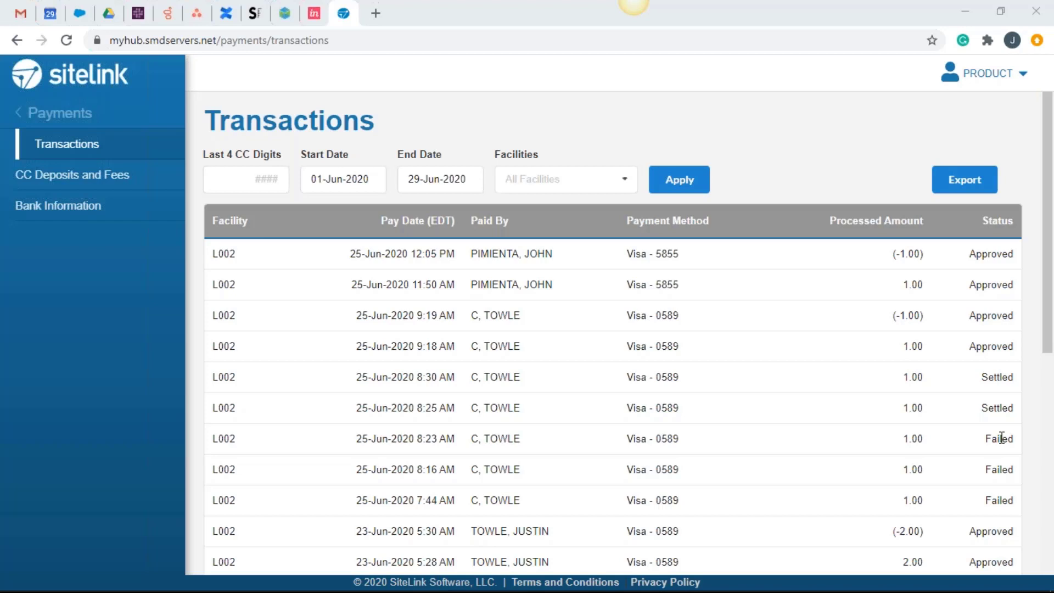
mouse_move(403, 218)
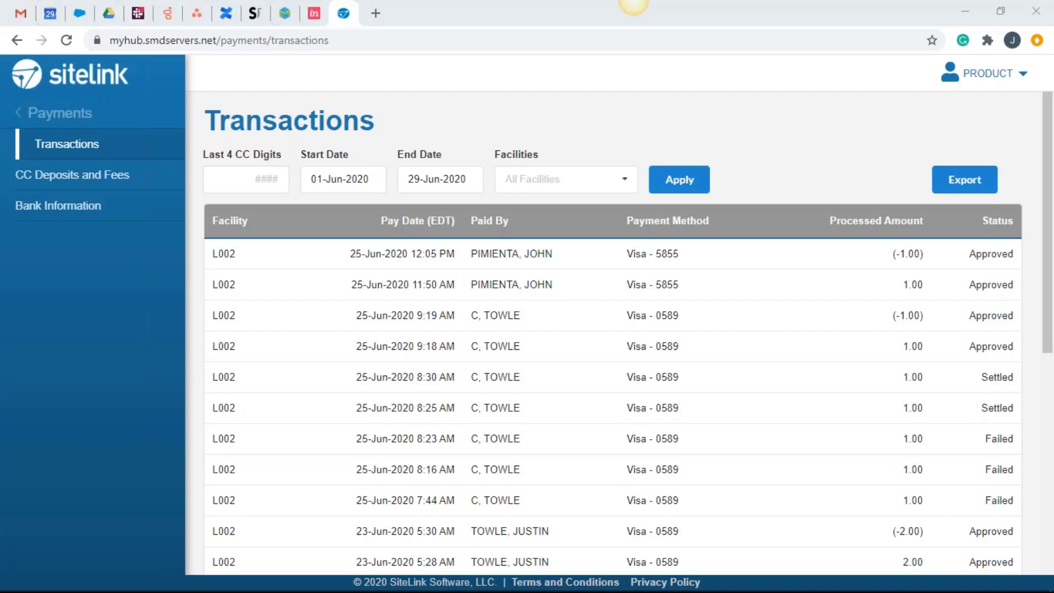
mouse_move(313, 13)
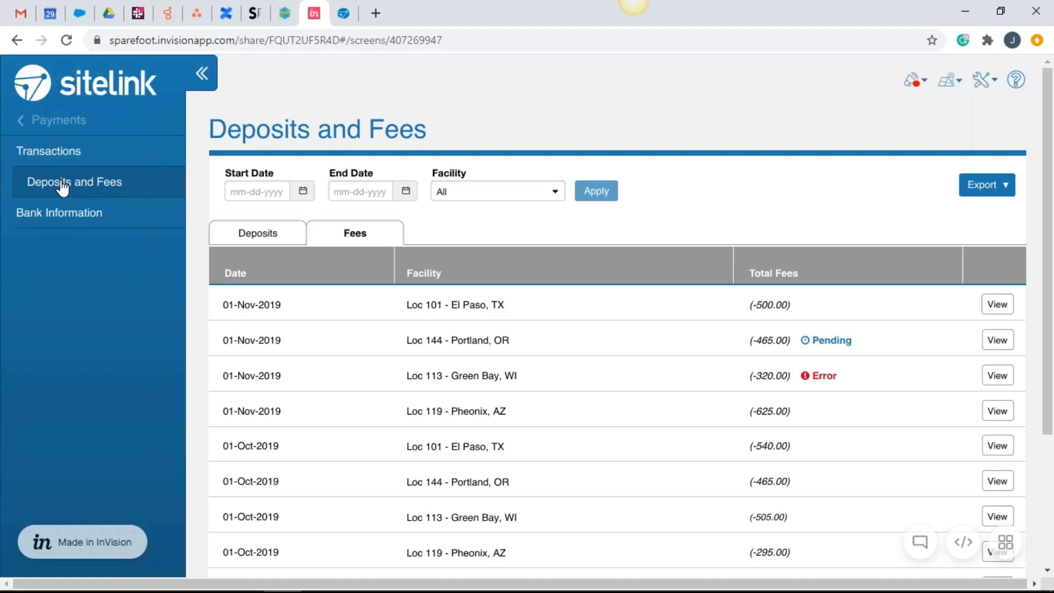
mouse_move(279, 219)
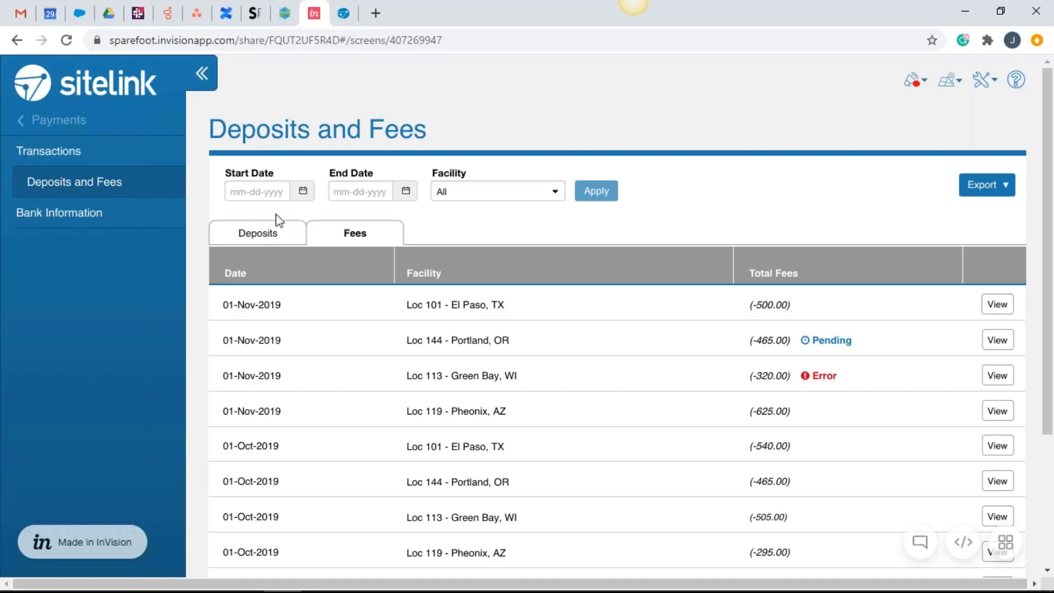
Show the Deposits list with net amounts per facility for 1–2 November 2019.
left_click(257, 233)
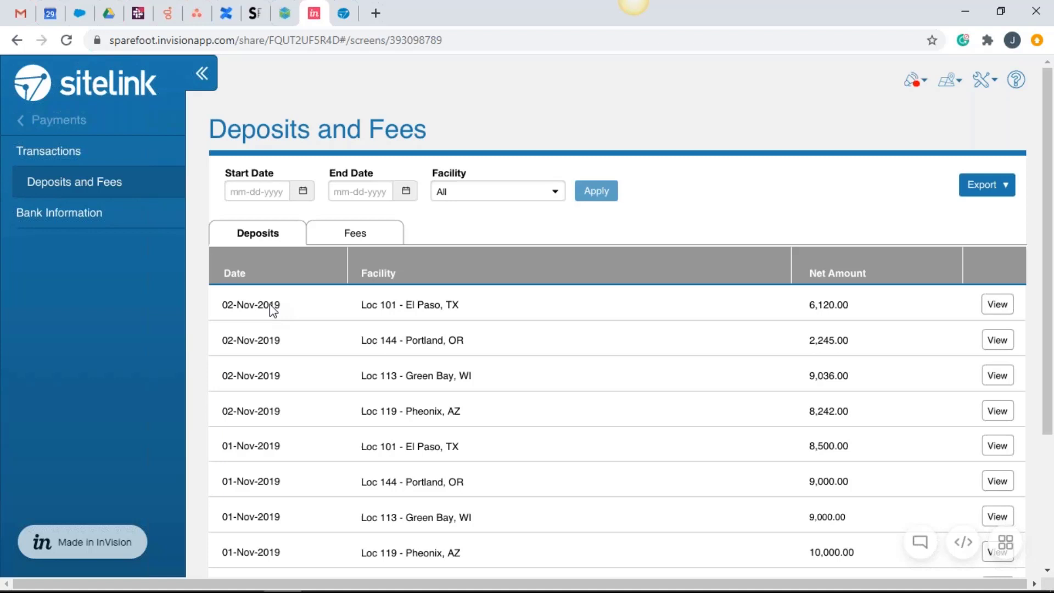
mouse_move(209, 314)
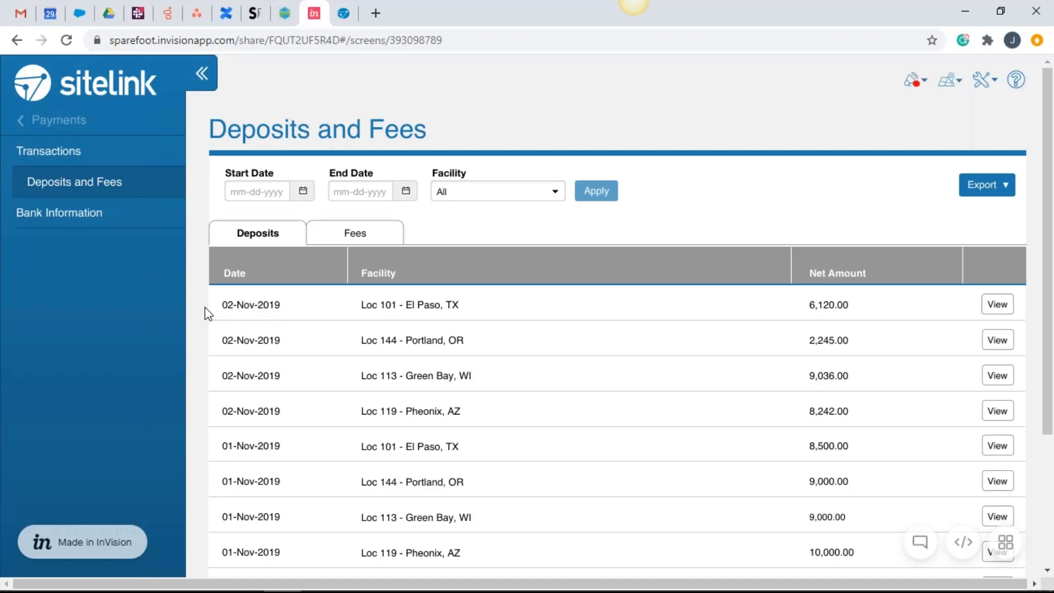
mouse_move(636, 327)
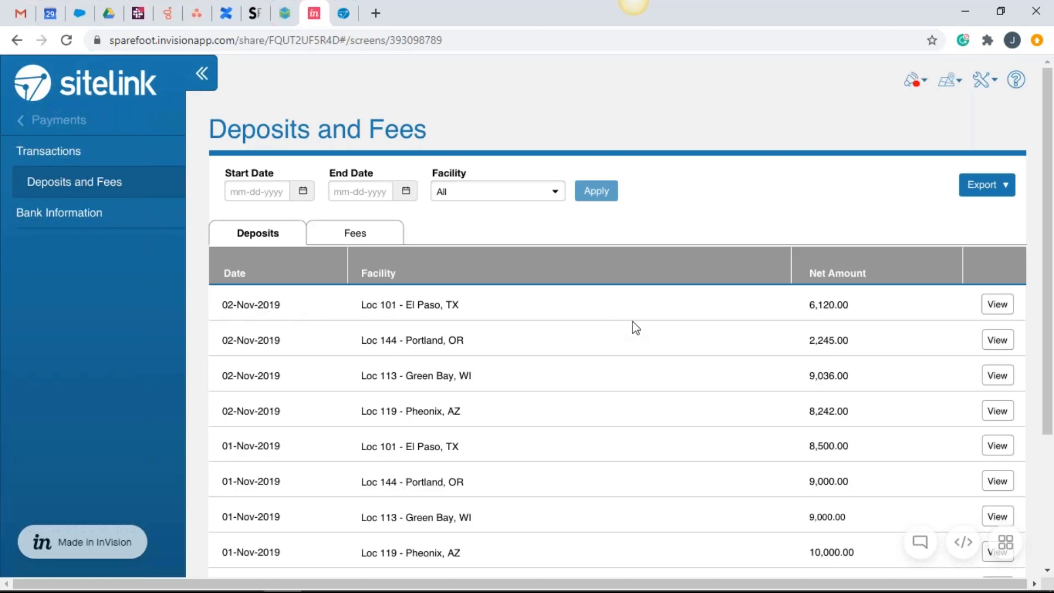
mouse_move(844, 313)
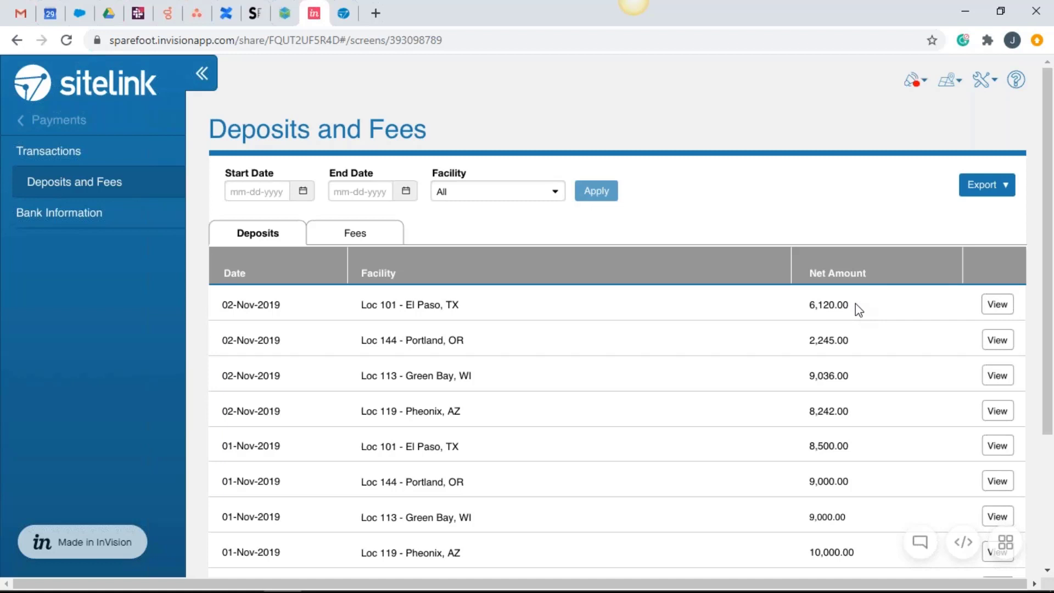
mouse_move(298, 177)
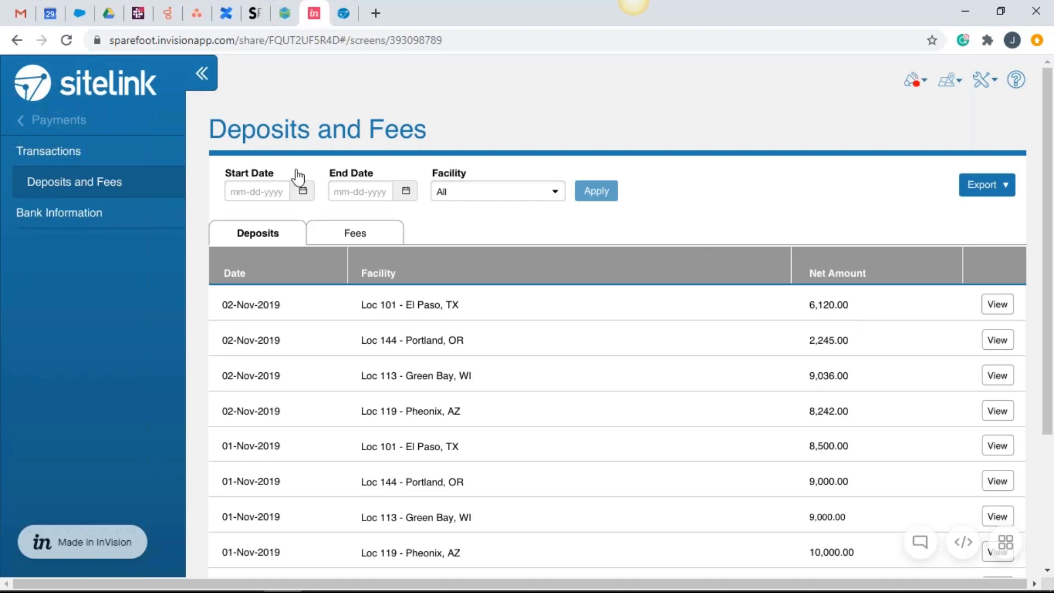
mouse_move(279, 184)
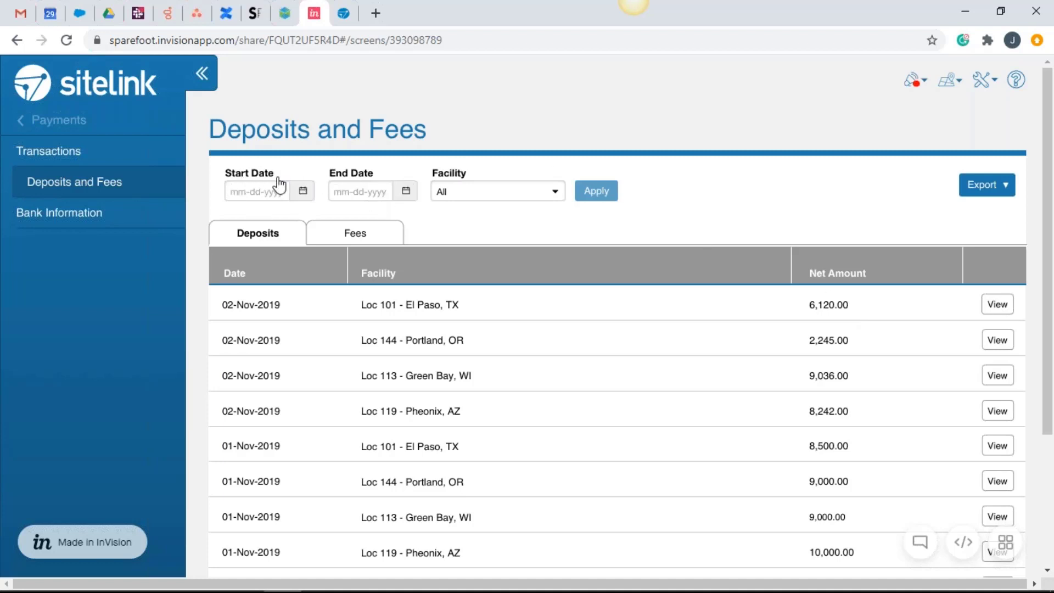
mouse_move(374, 204)
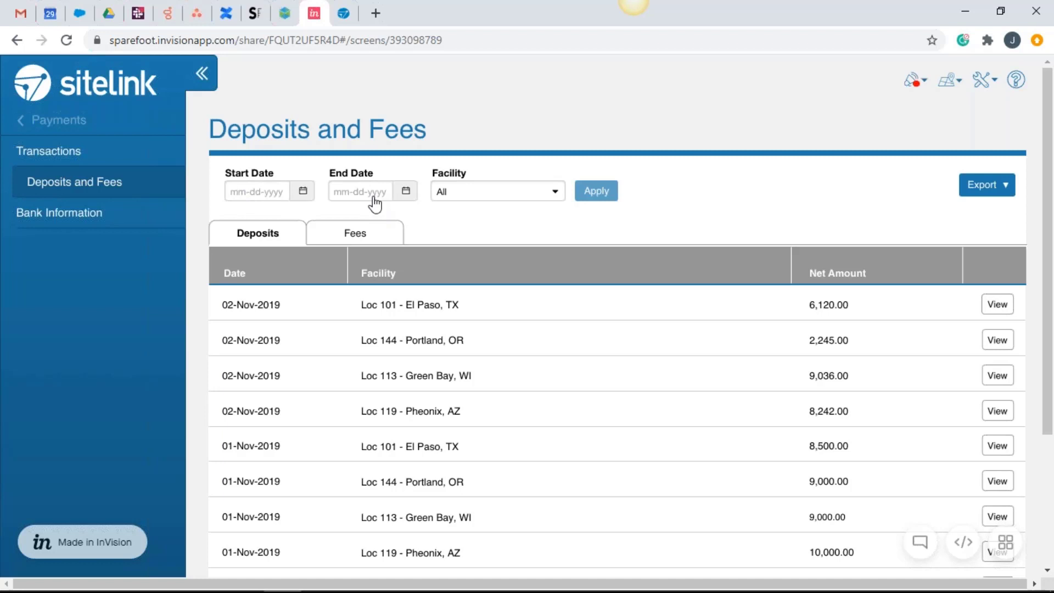
mouse_move(485, 200)
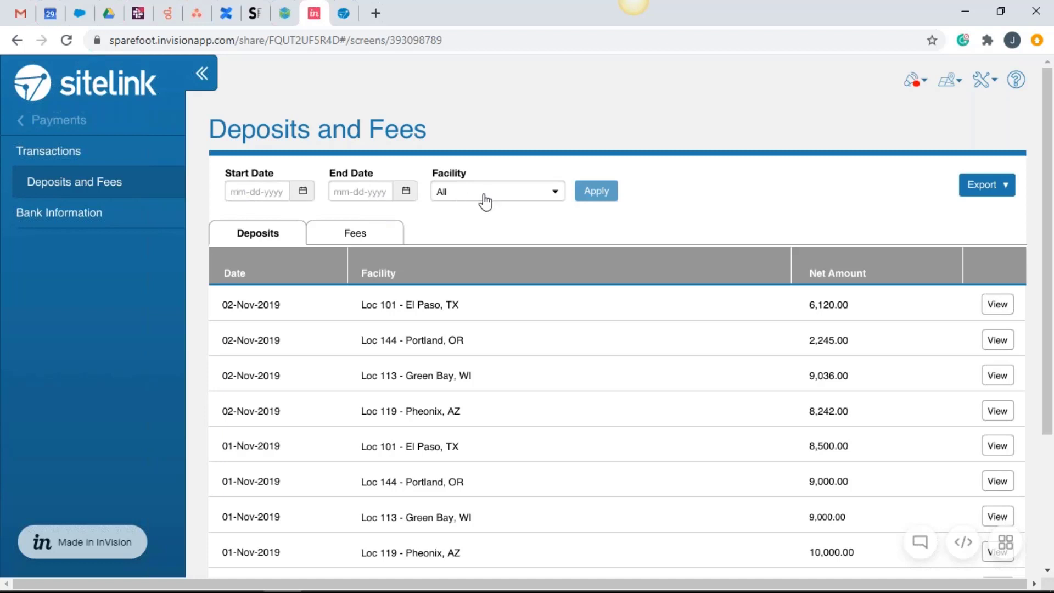
mouse_move(517, 200)
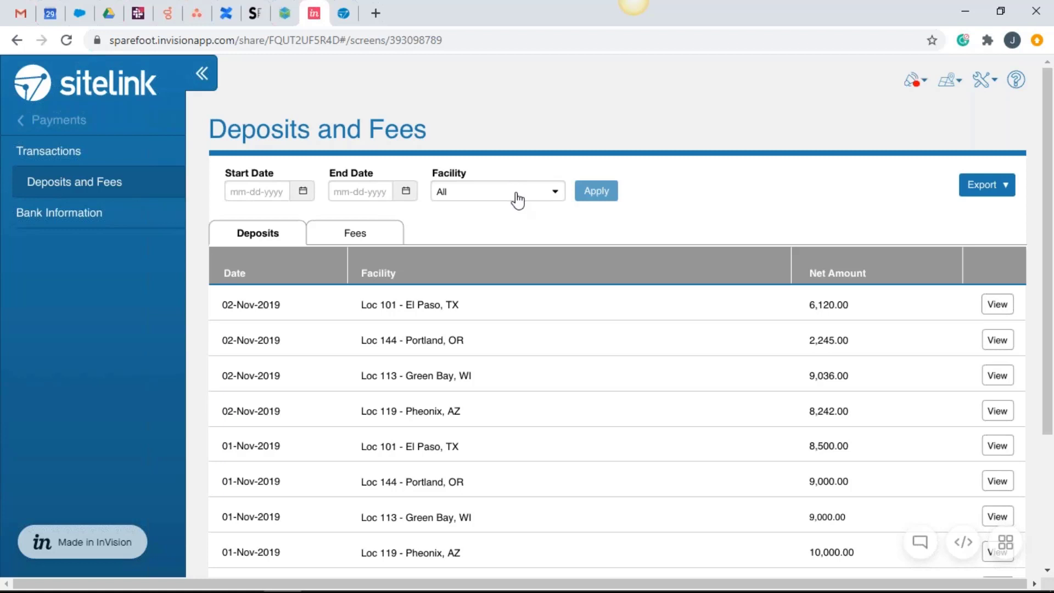
mouse_move(957, 200)
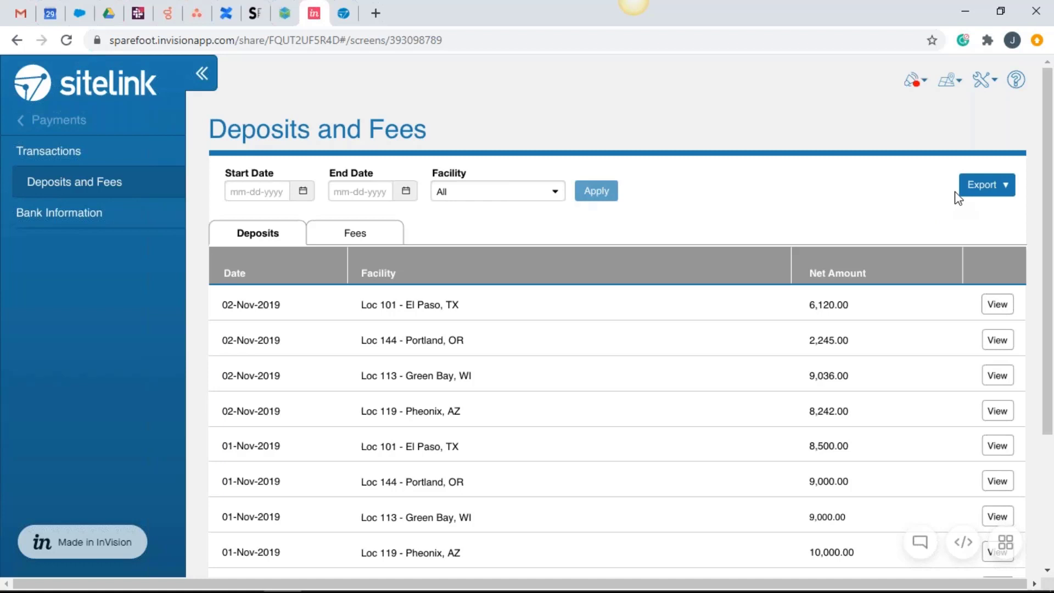
mouse_move(842, 176)
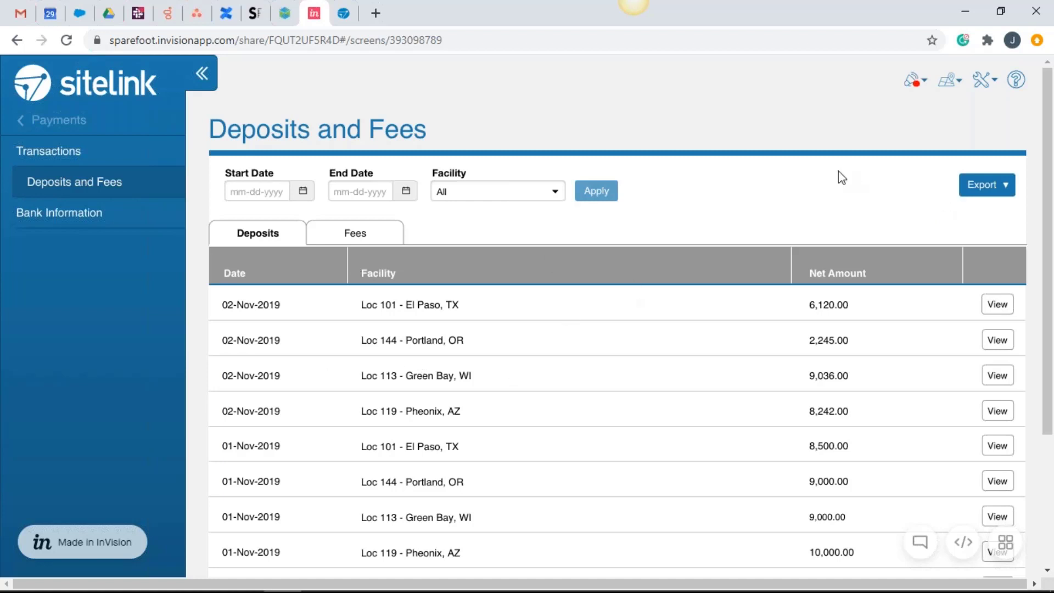
mouse_move(415, 306)
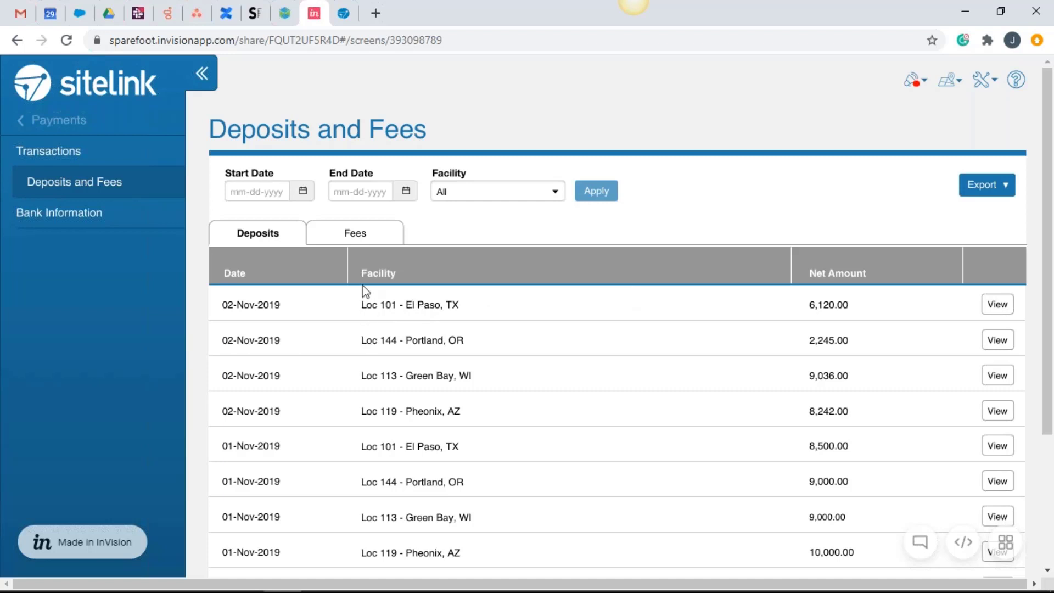
mouse_move(395, 281)
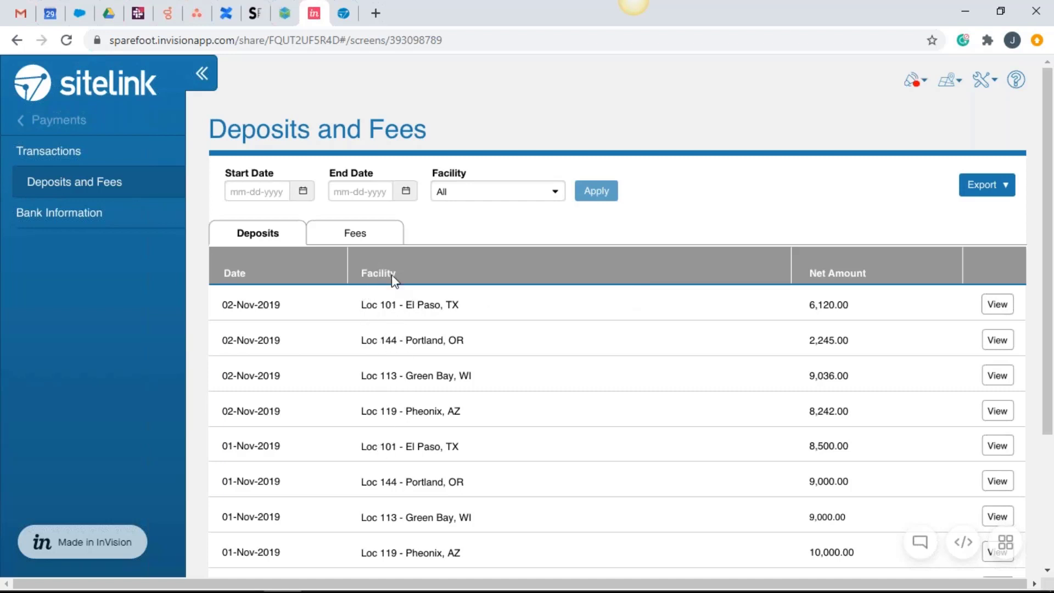
mouse_move(404, 382)
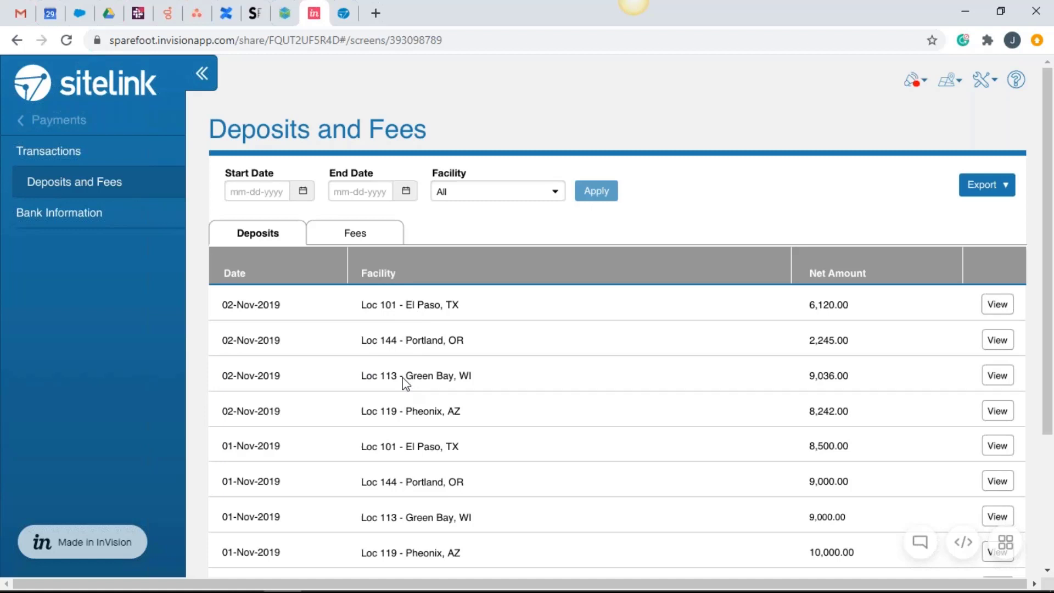
mouse_move(891, 320)
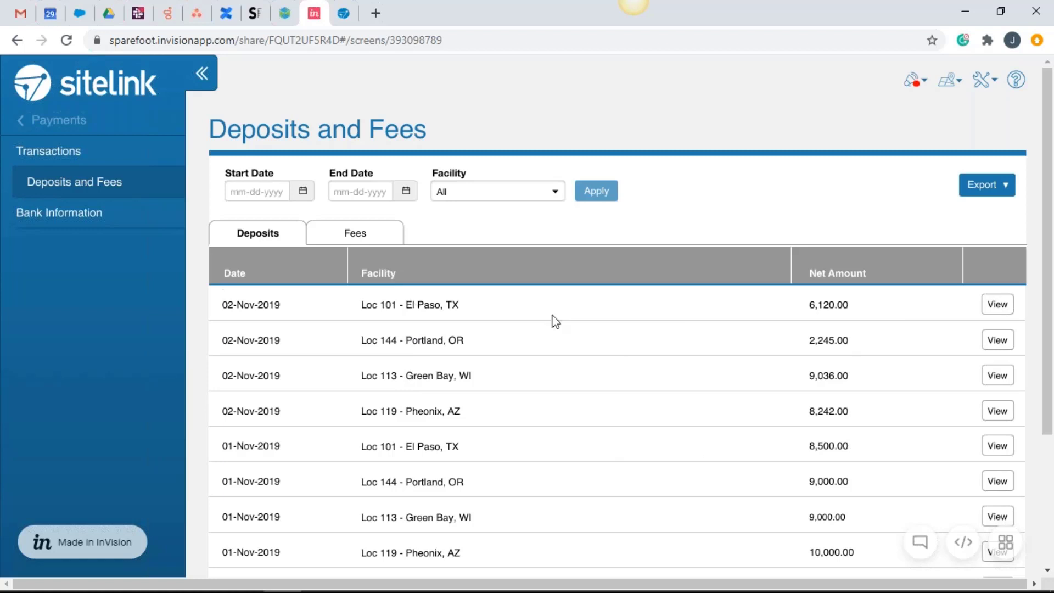
mouse_move(431, 322)
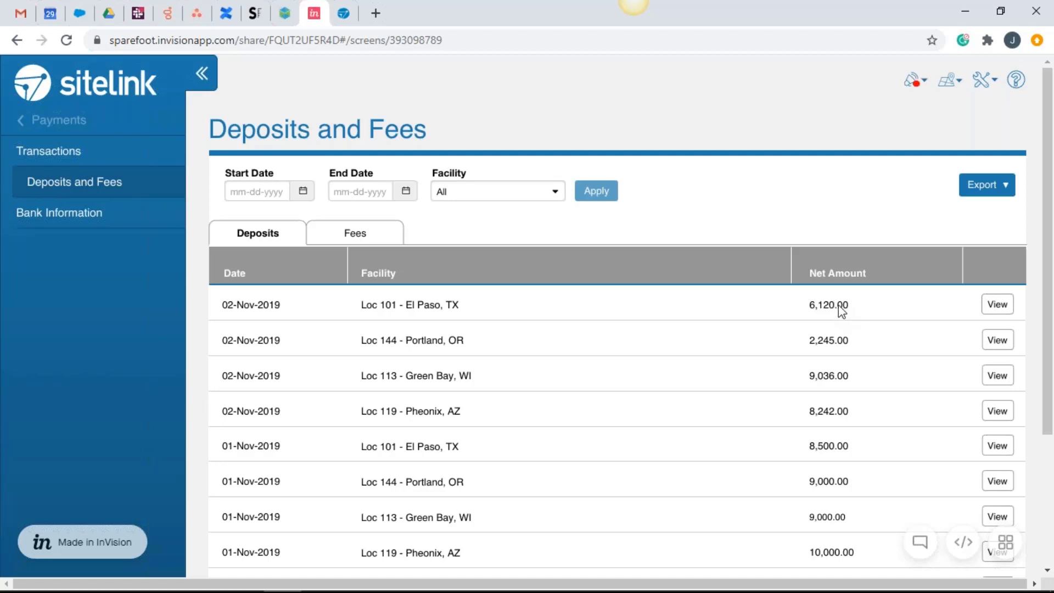
left_click(997, 303)
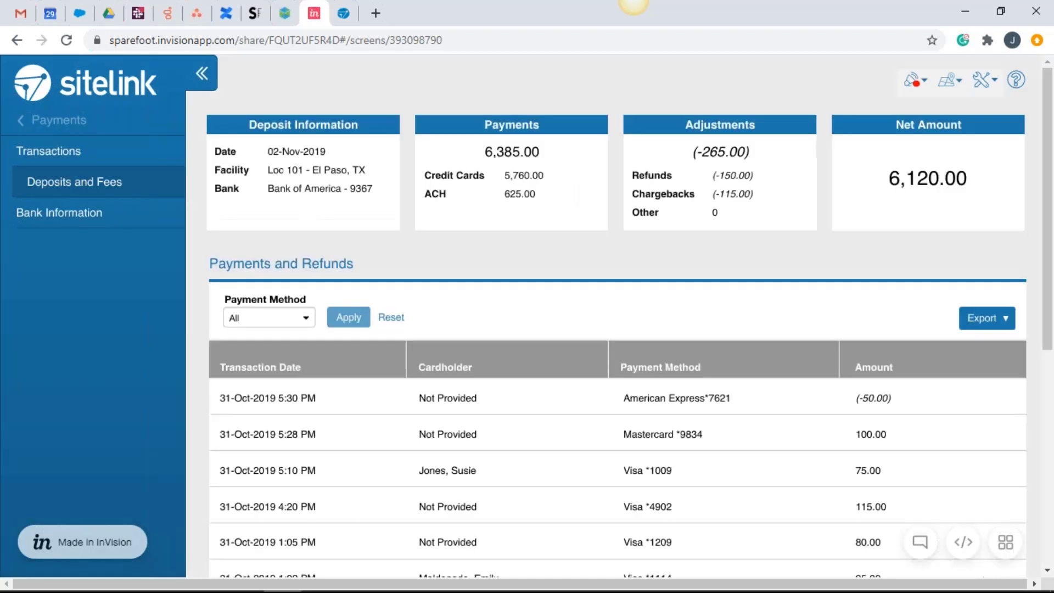
mouse_move(533, 181)
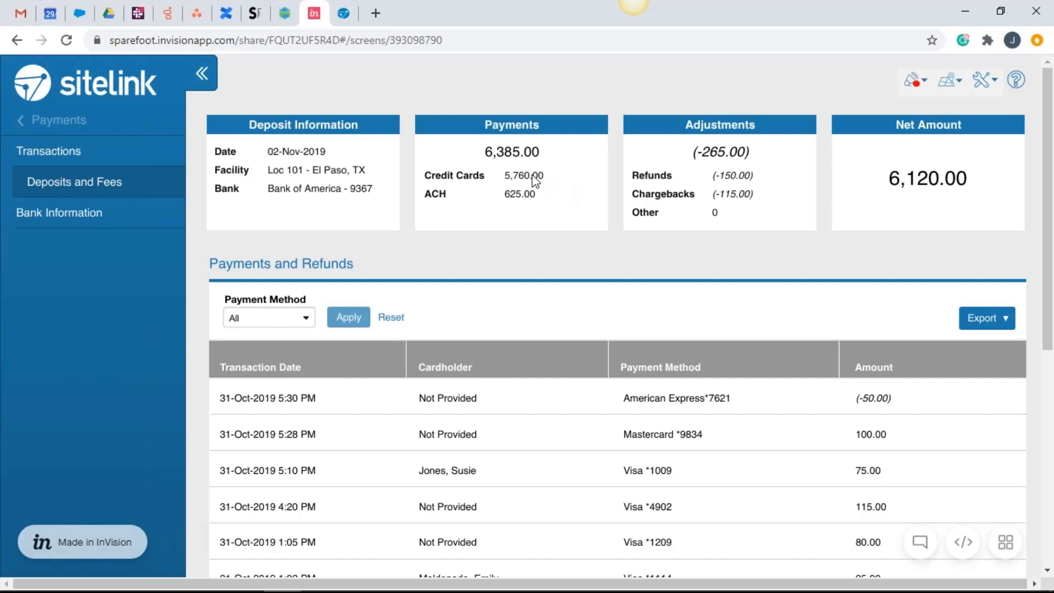
mouse_move(313, 182)
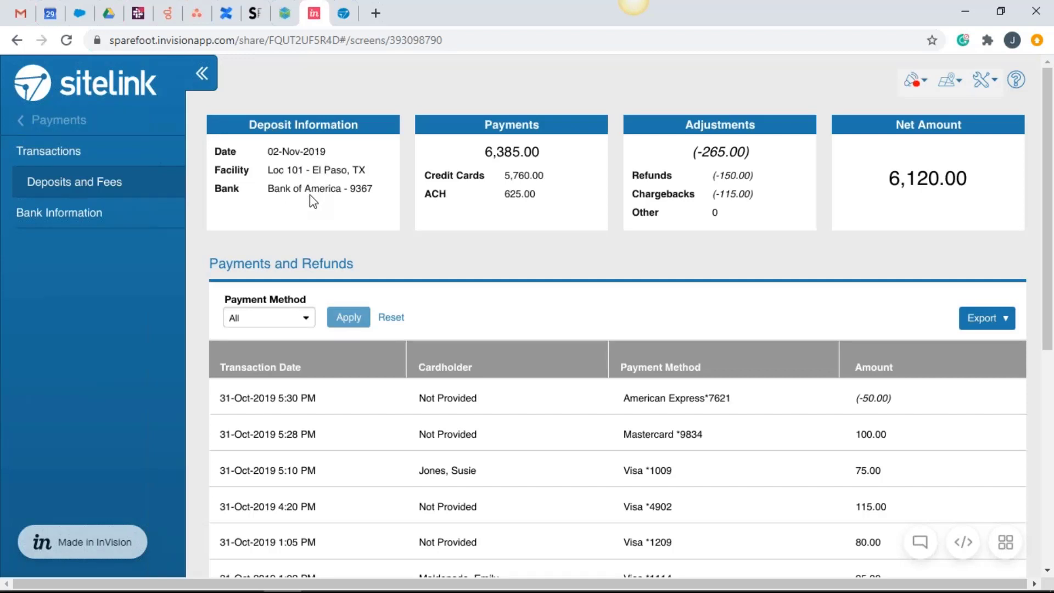
mouse_move(517, 166)
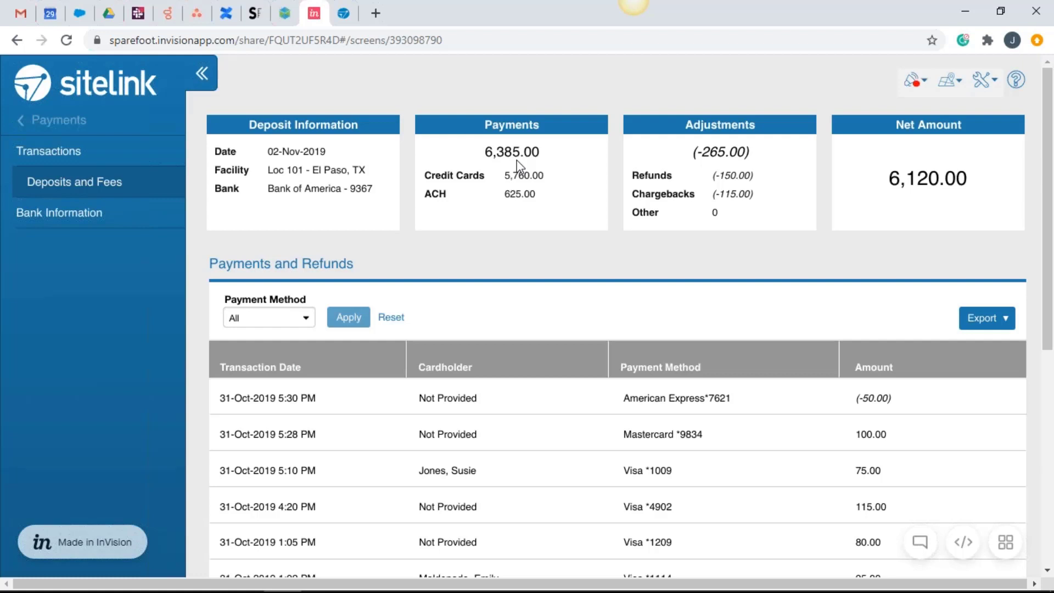
mouse_move(711, 214)
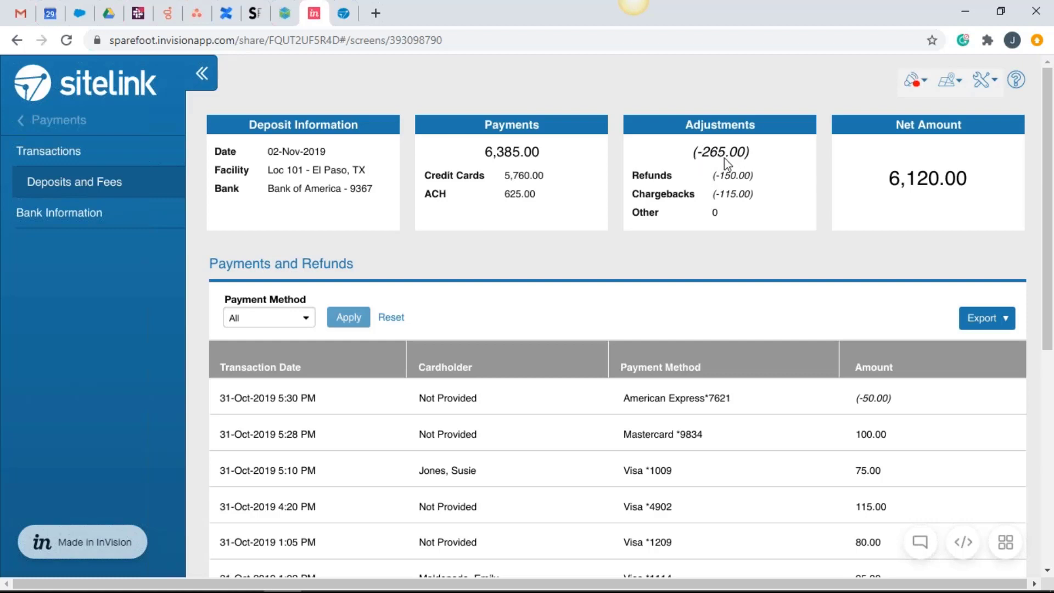
mouse_move(722, 171)
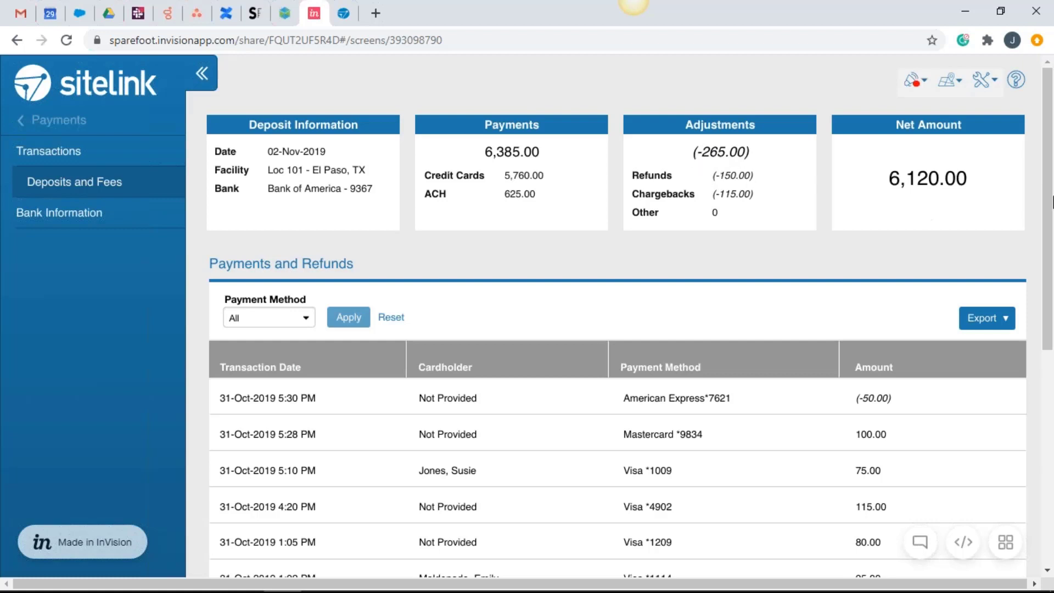
mouse_move(946, 191)
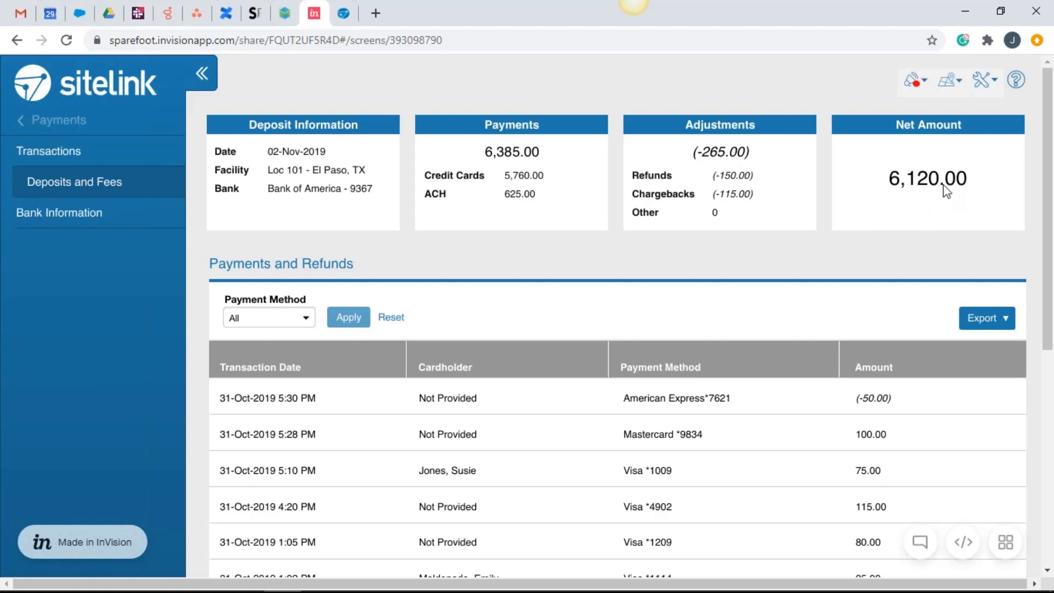
mouse_move(94, 171)
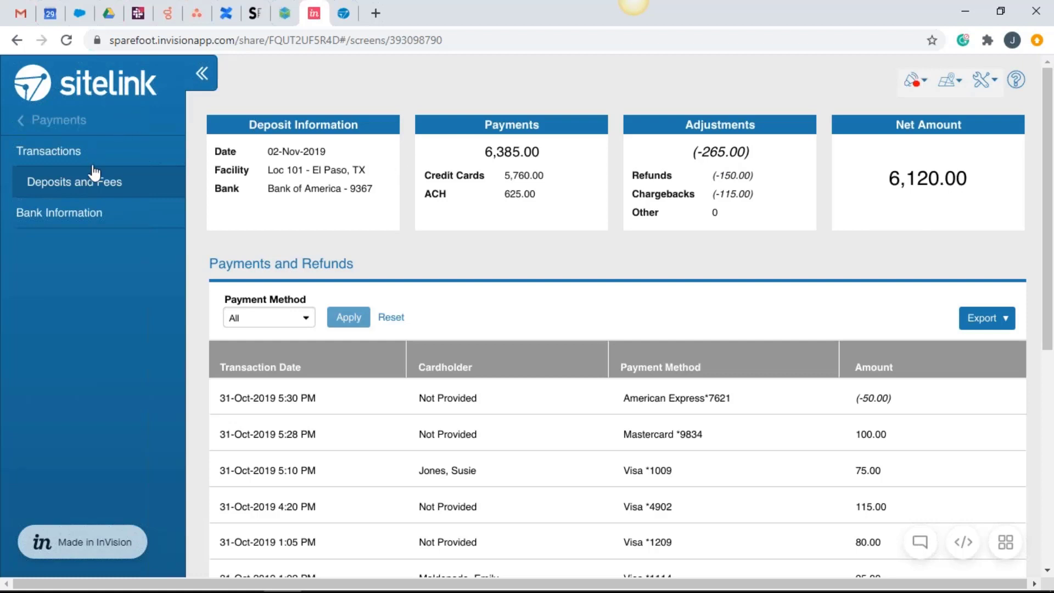
left_click(74, 181)
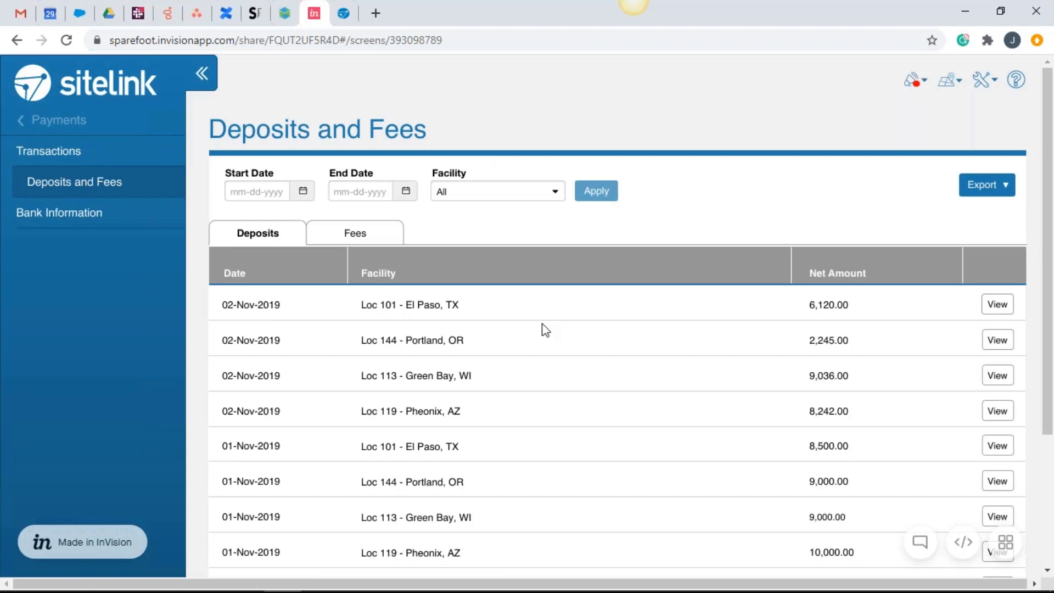
mouse_move(845, 317)
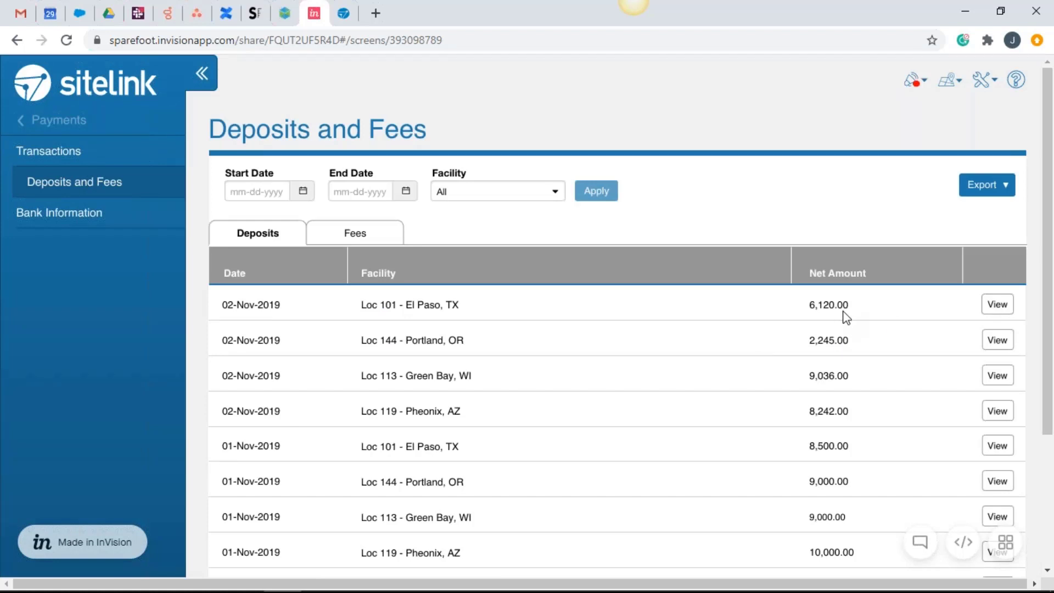
mouse_move(996, 304)
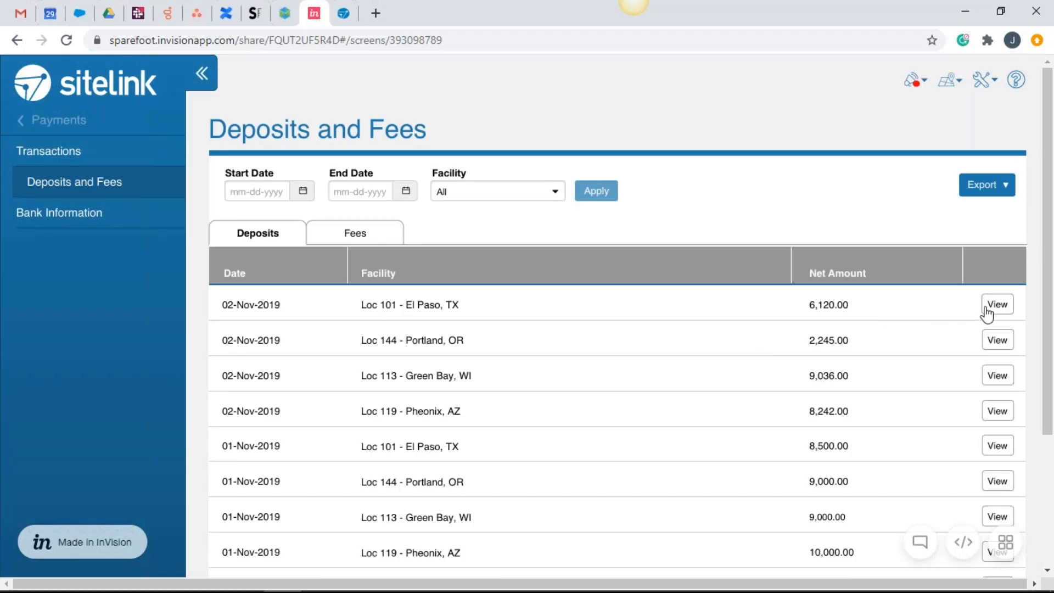
left_click(996, 304)
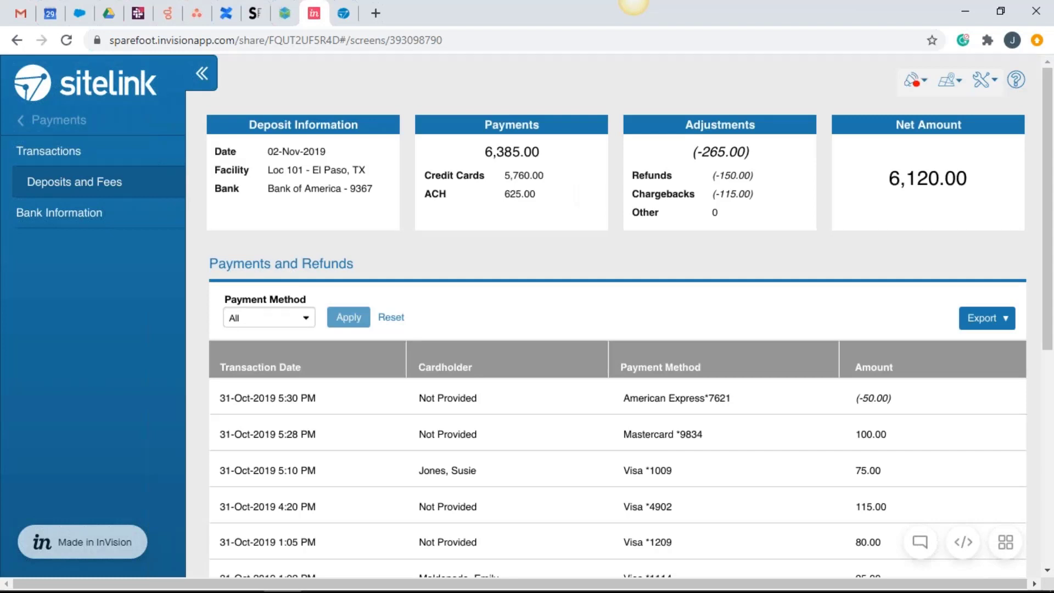
mouse_move(718, 201)
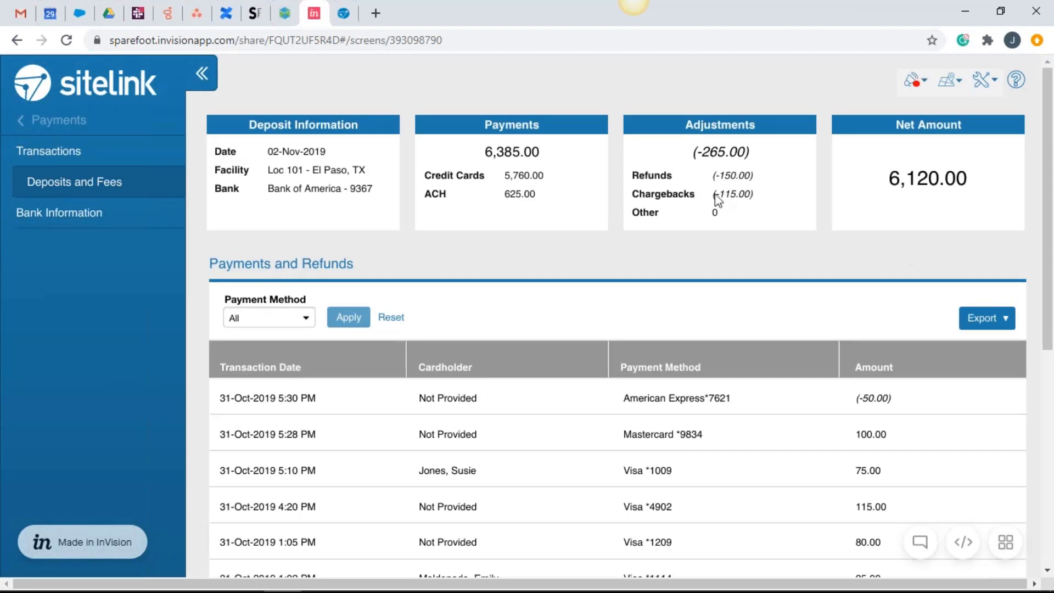
mouse_move(564, 156)
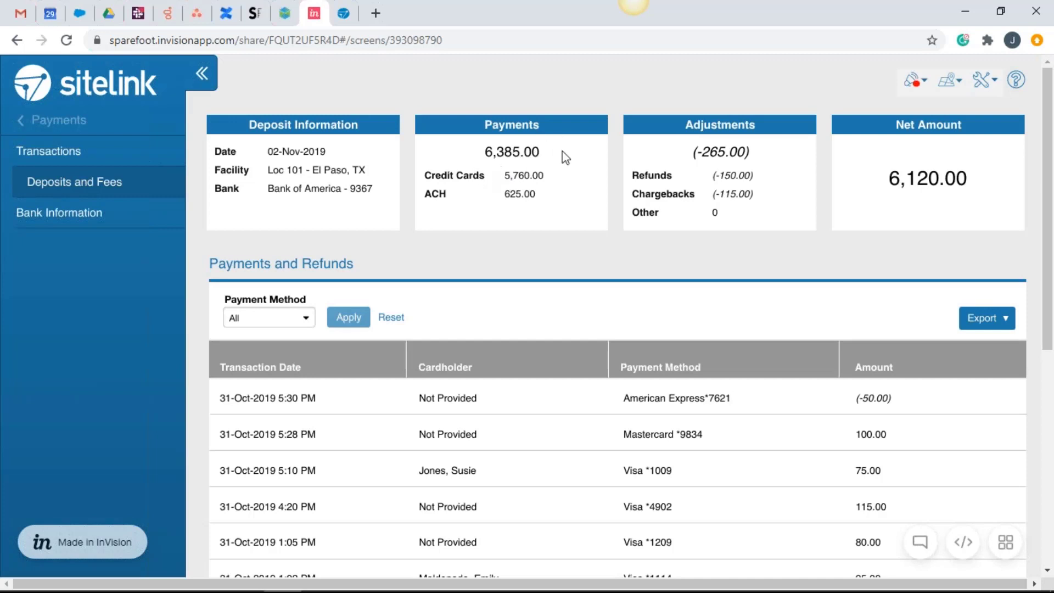
mouse_move(696, 154)
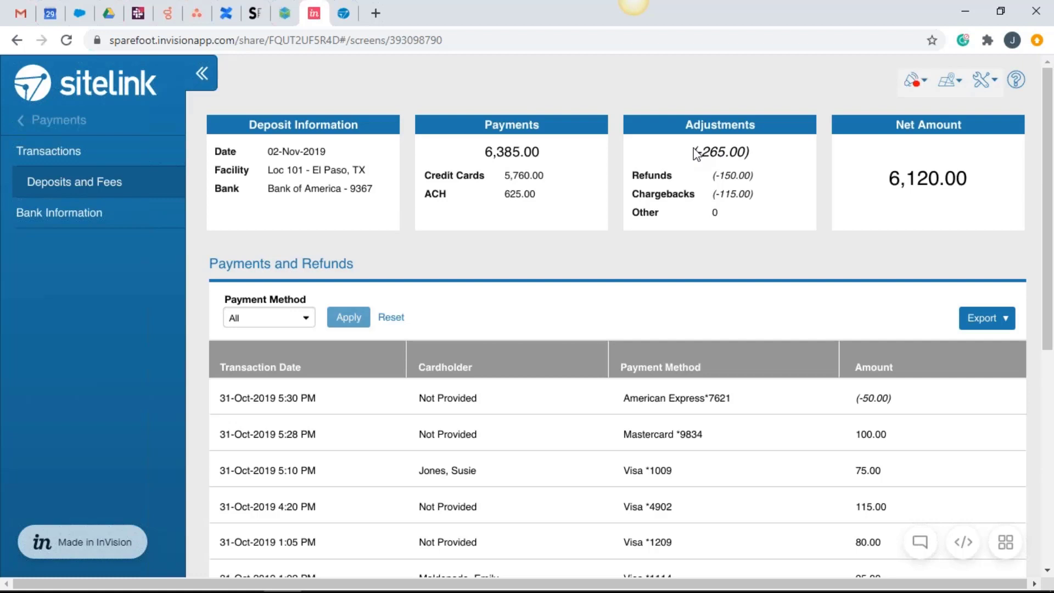
mouse_move(966, 190)
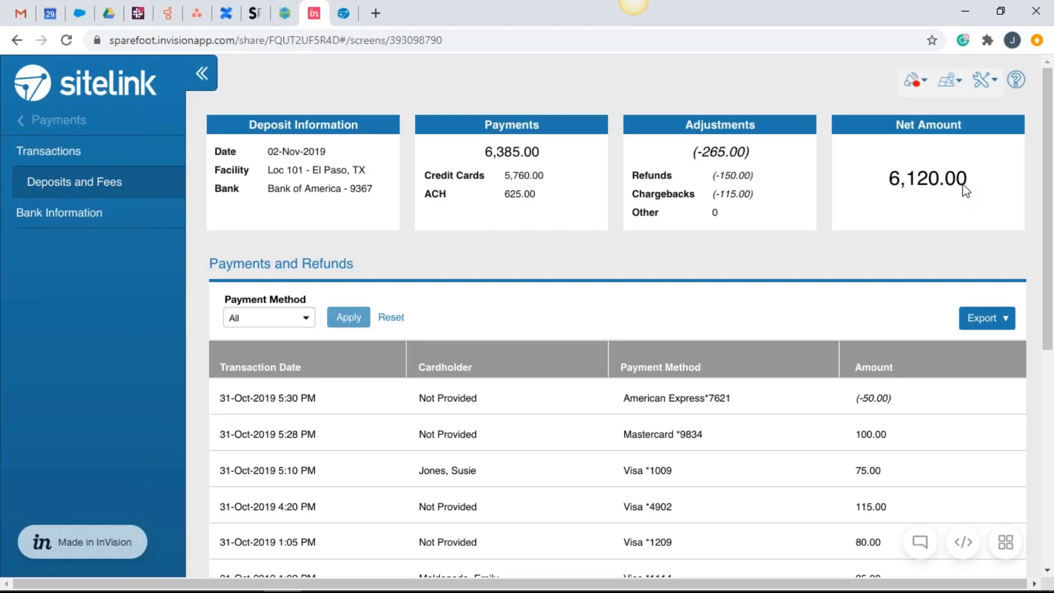
mouse_move(1049, 219)
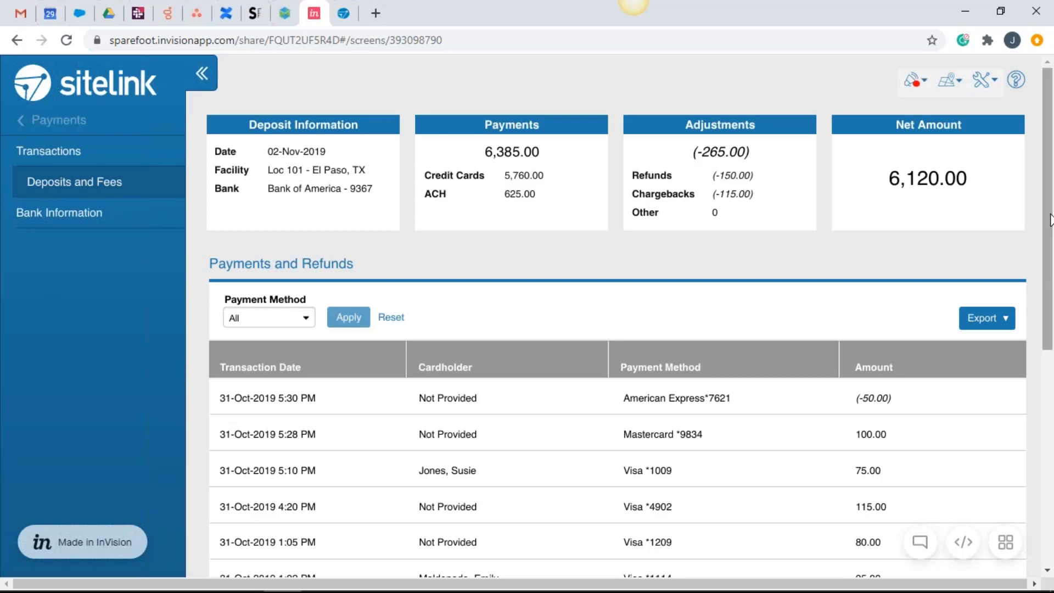
scroll("down", 3)
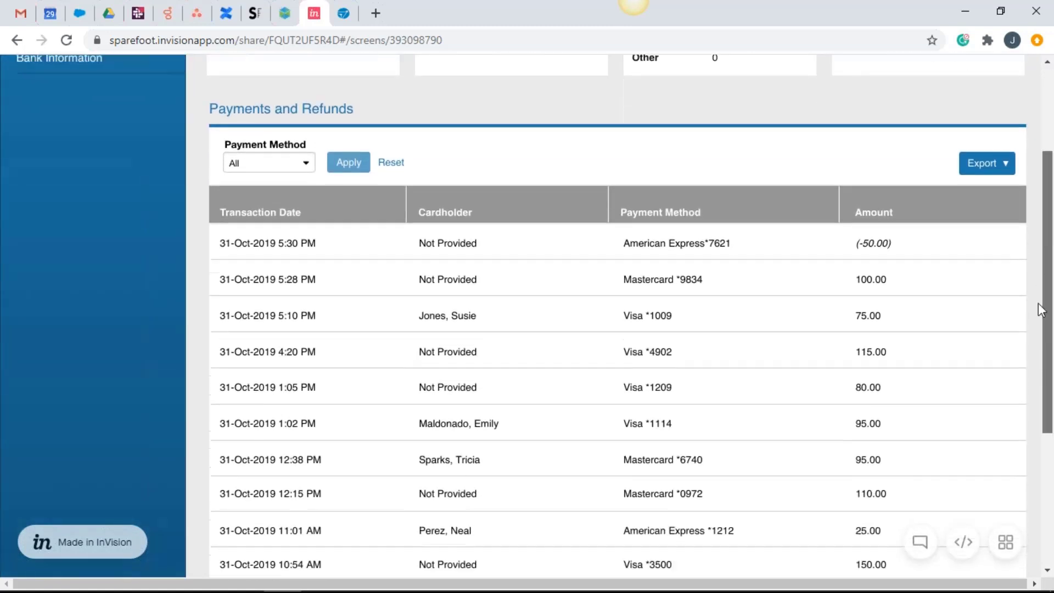
scroll("up", 3)
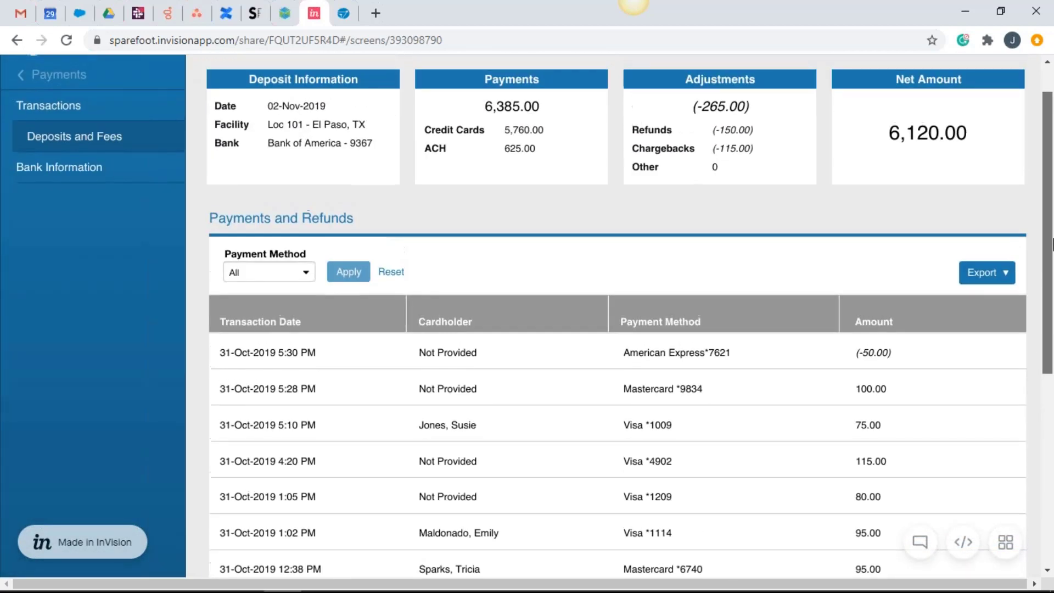
scroll("down", 3)
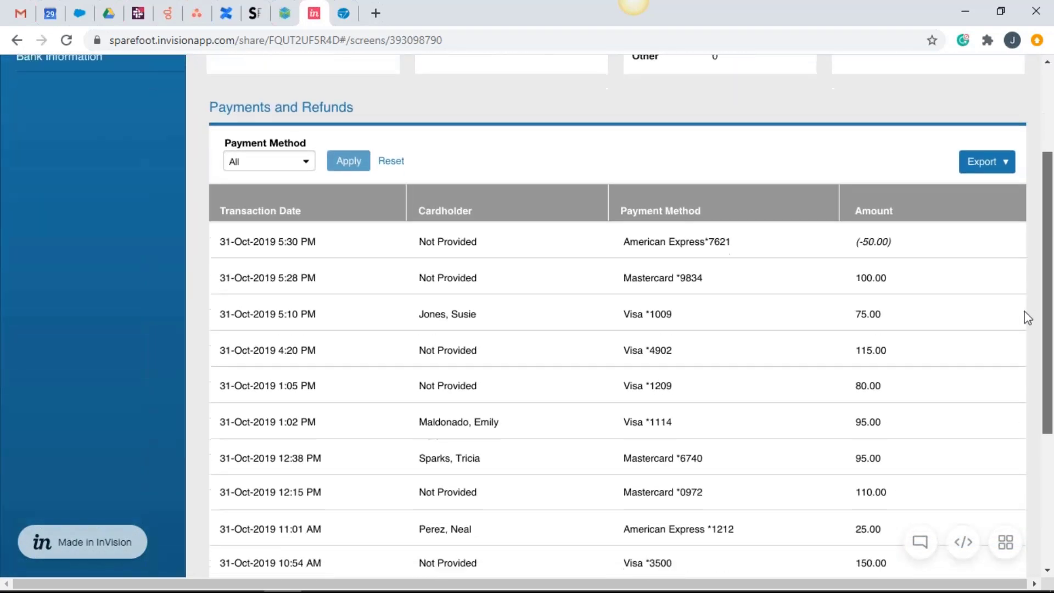
scroll("down", 3)
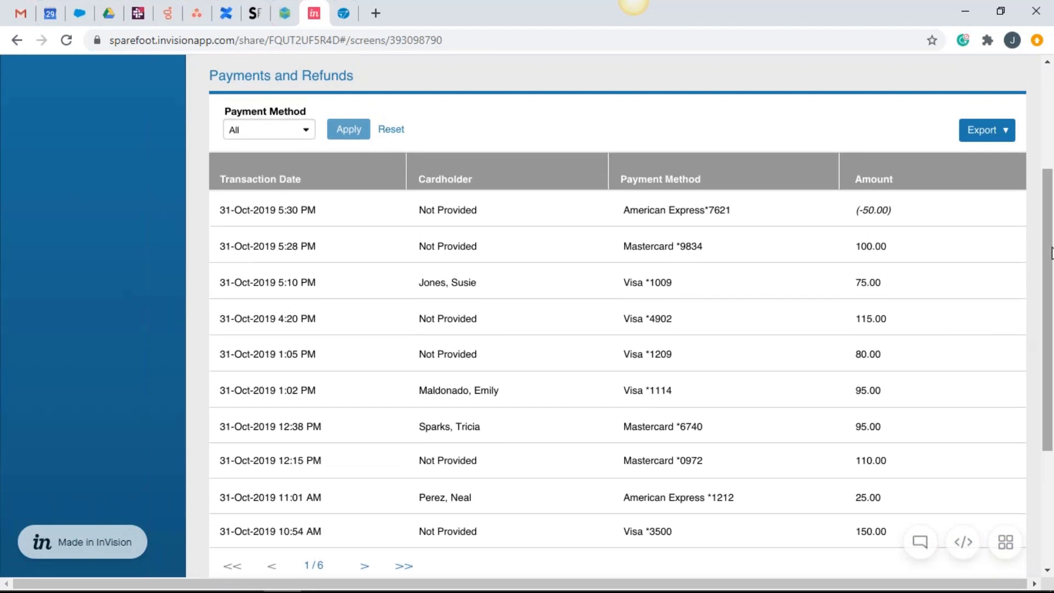
scroll("up", 3)
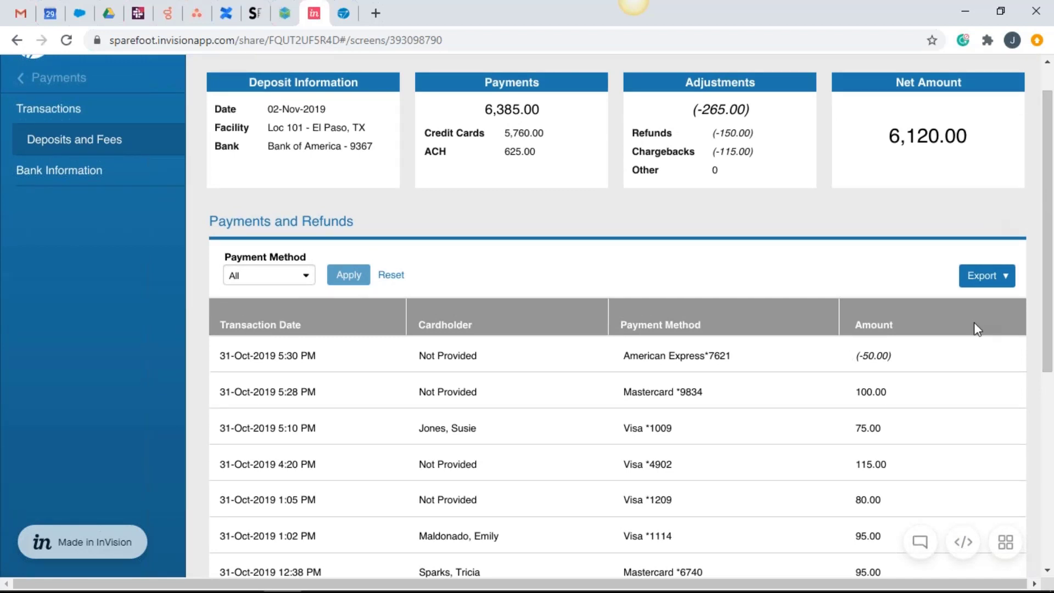
left_click(101, 139)
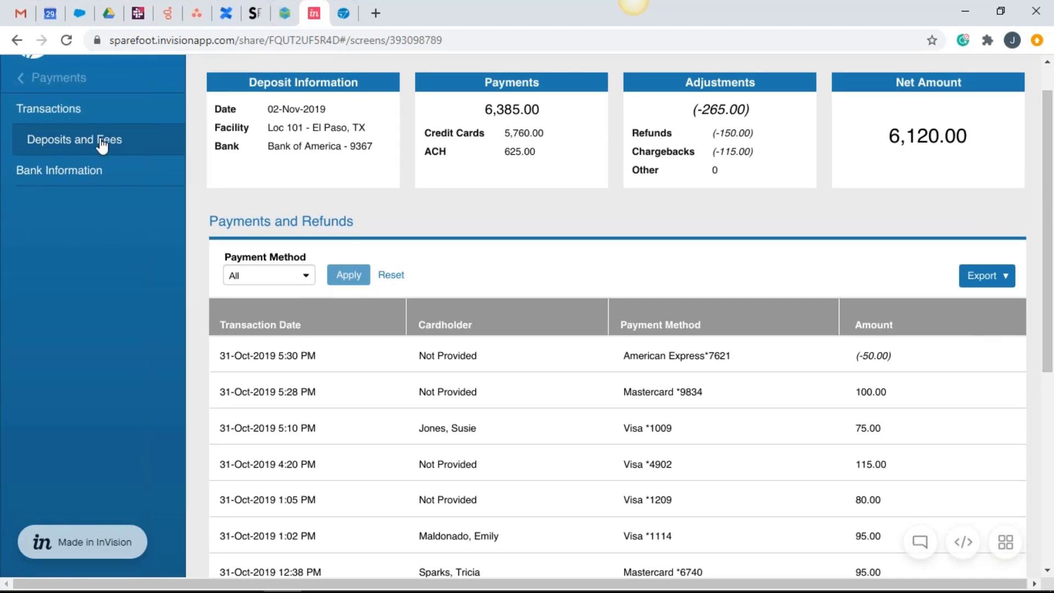
Return to Deposits and Fees and show the Fees list of monthly totals per facility.
left_click(74, 139)
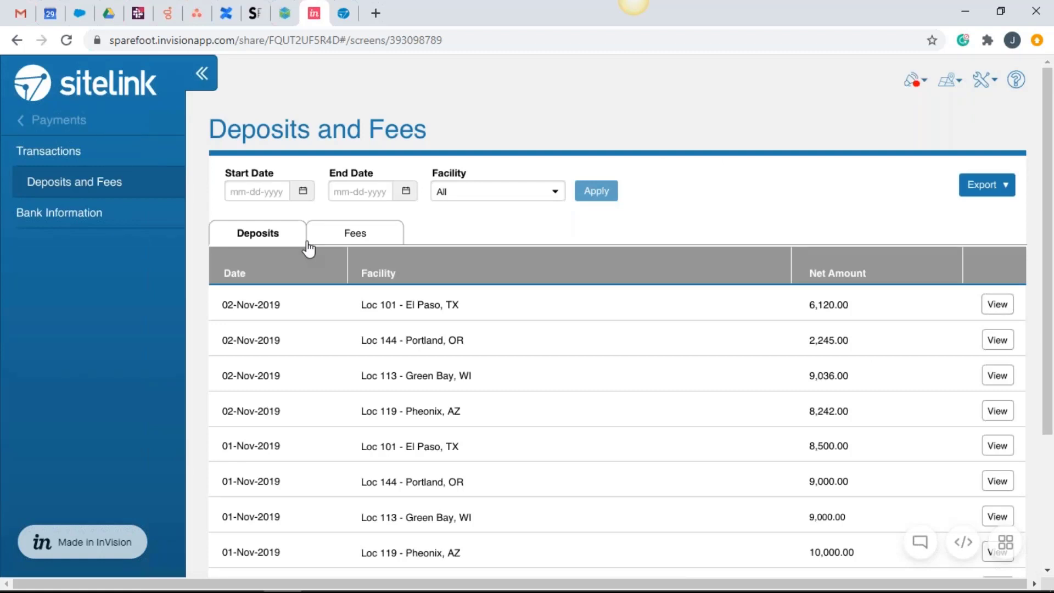
left_click(354, 232)
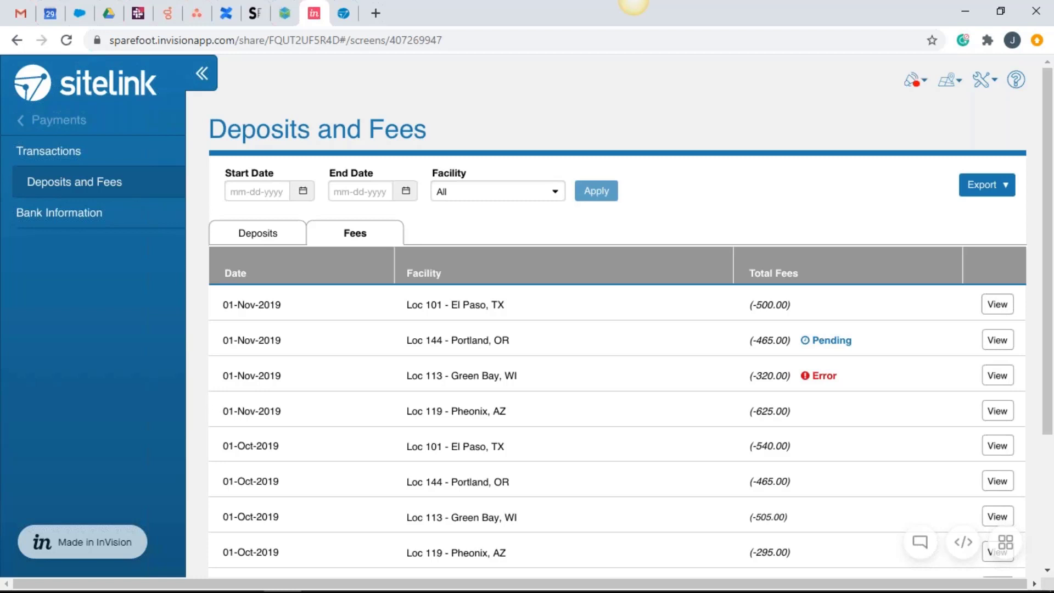
mouse_move(430, 325)
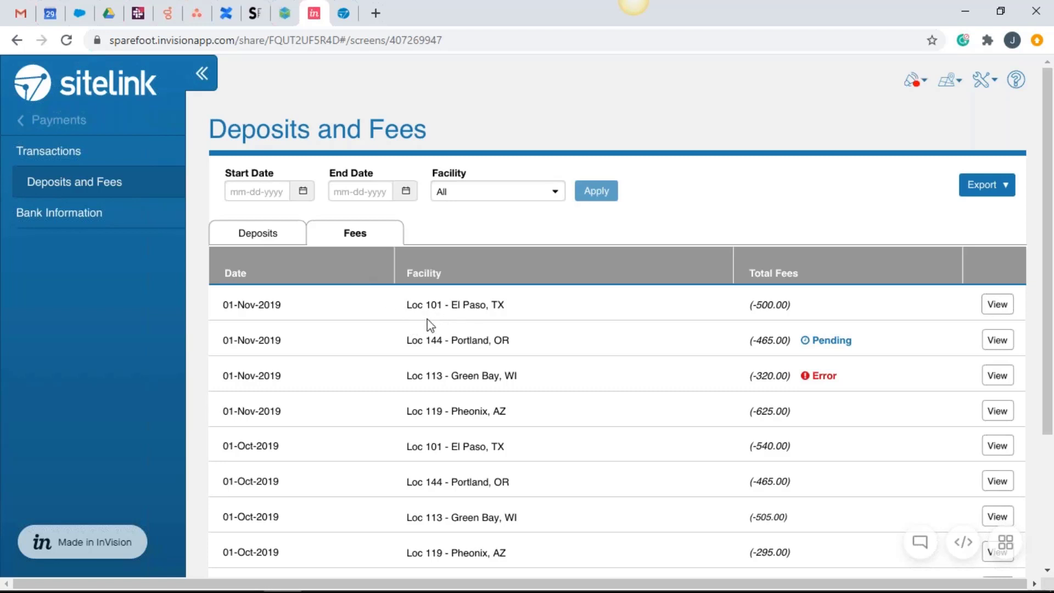